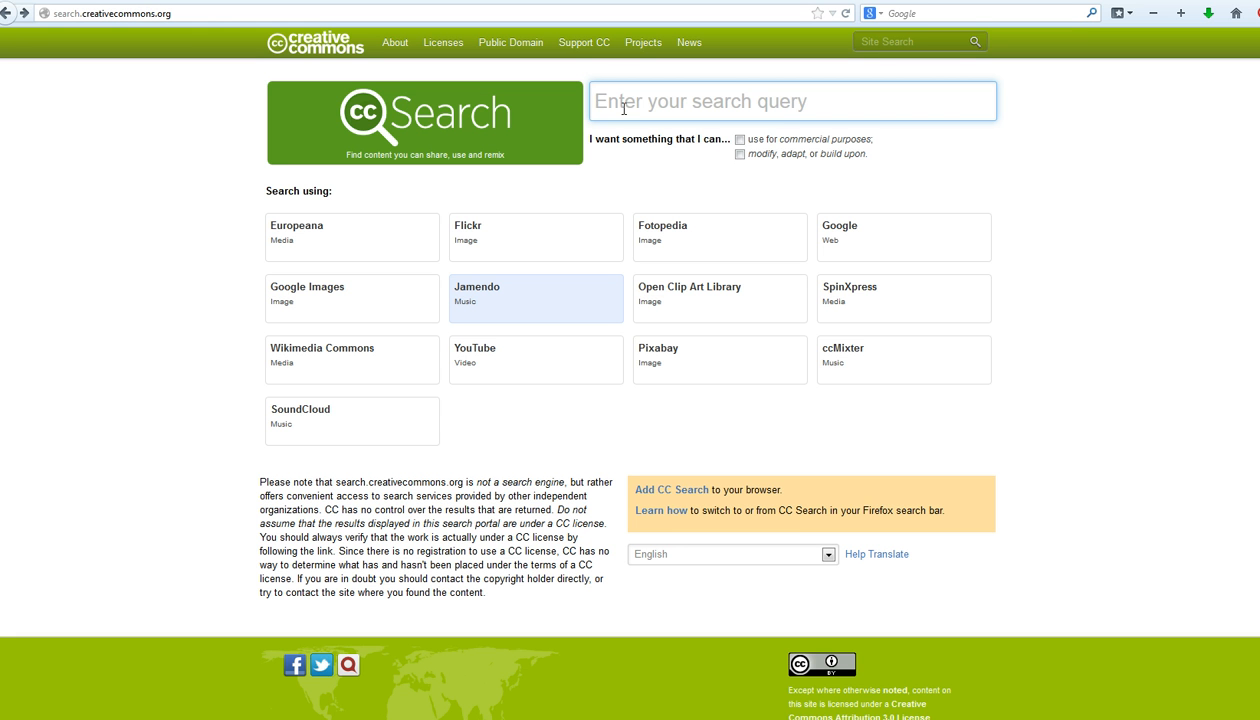
Enter 'bells' as the query in Creative Commons Search.
type("bells")
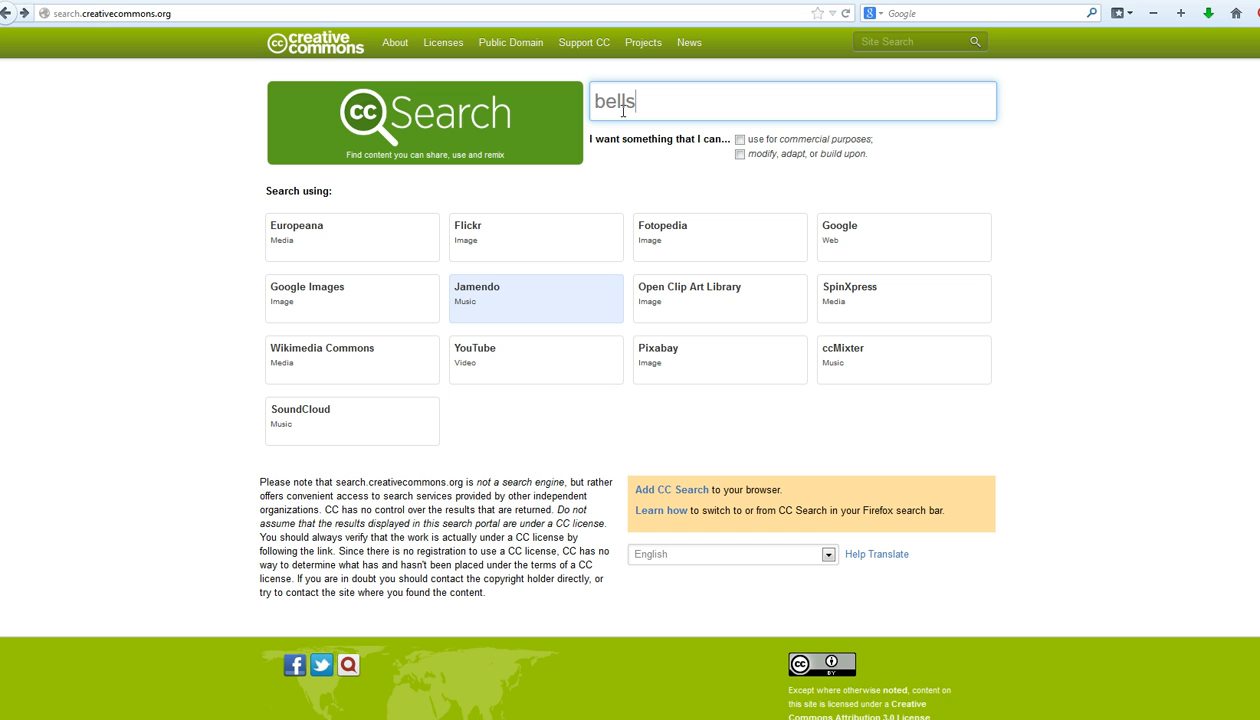
mouse_move(536, 310)
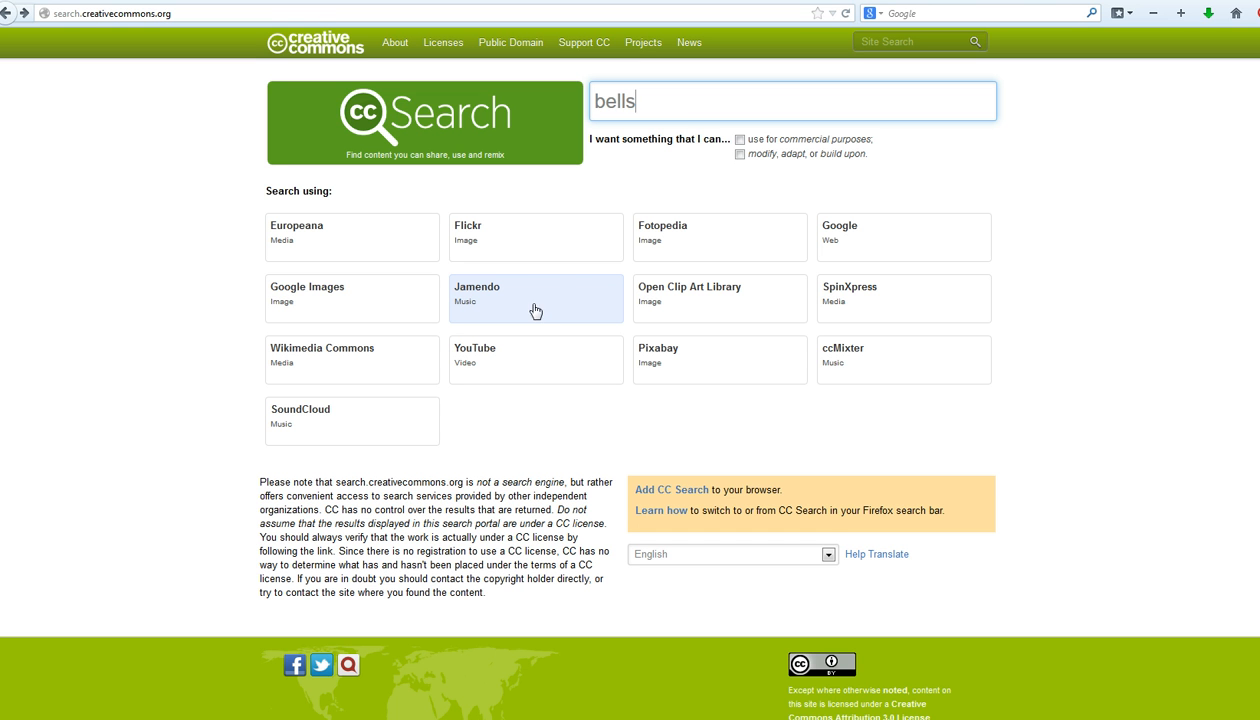
mouse_move(498, 311)
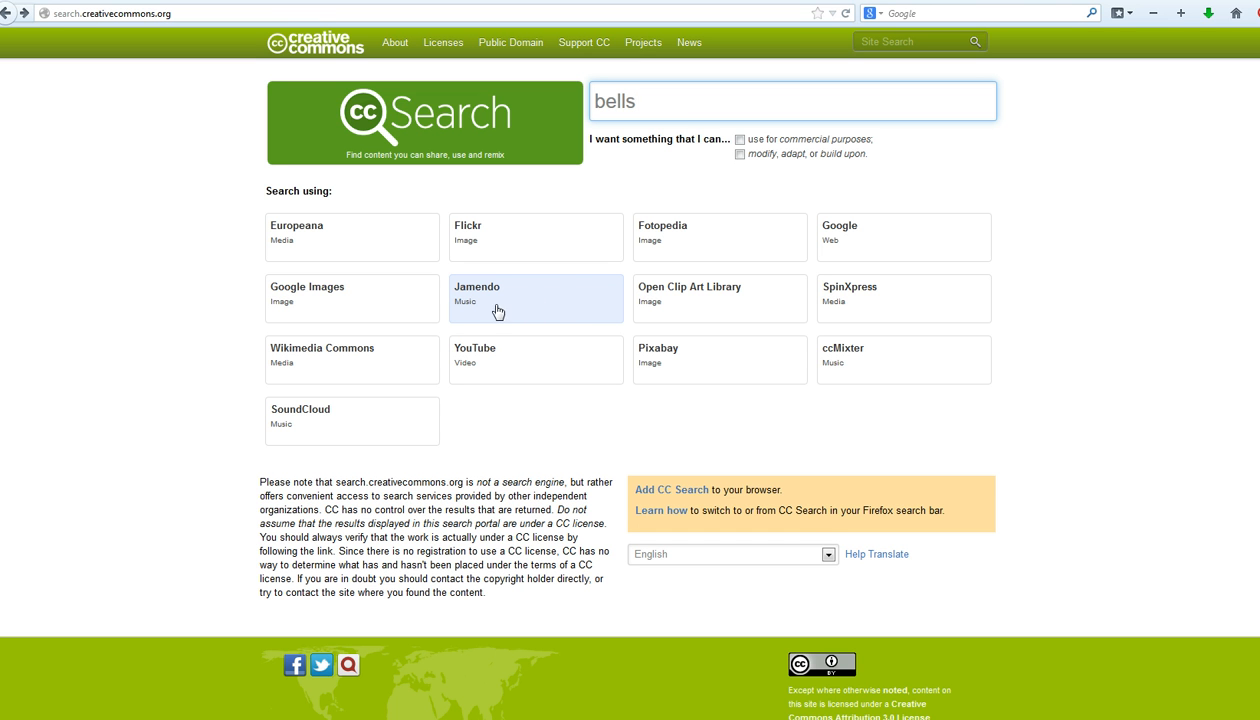
mouse_move(462, 312)
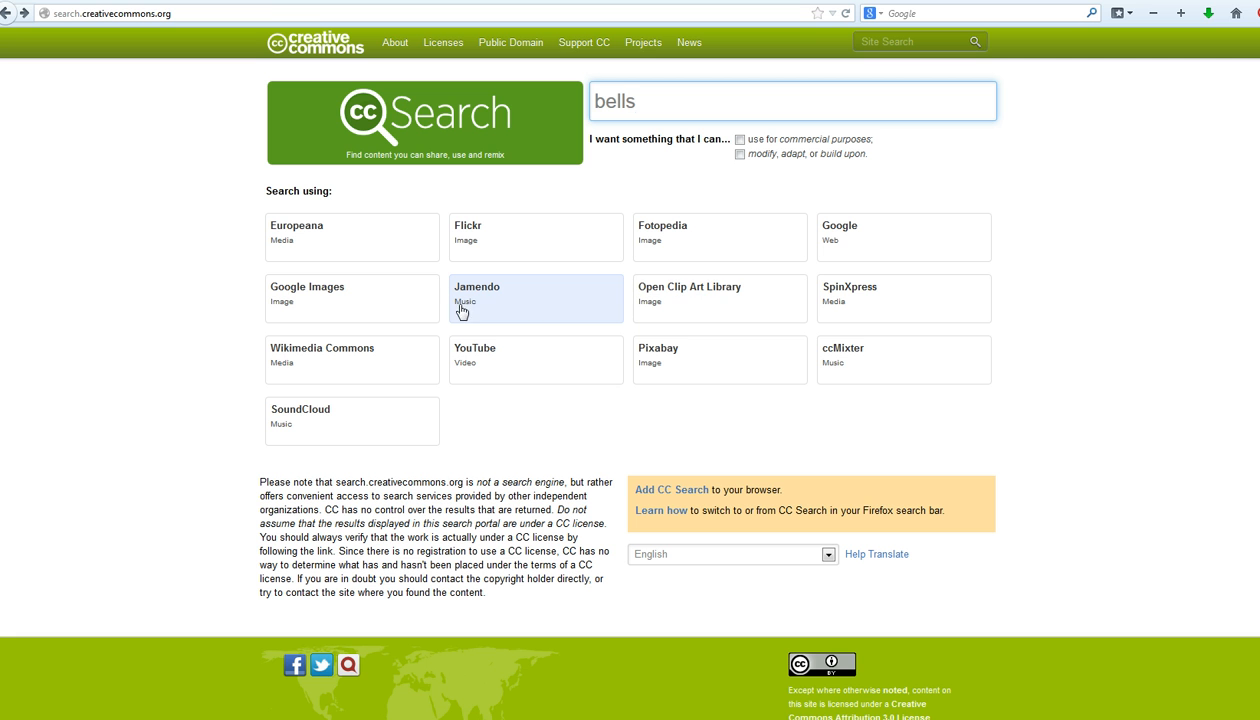
mouse_move(488, 302)
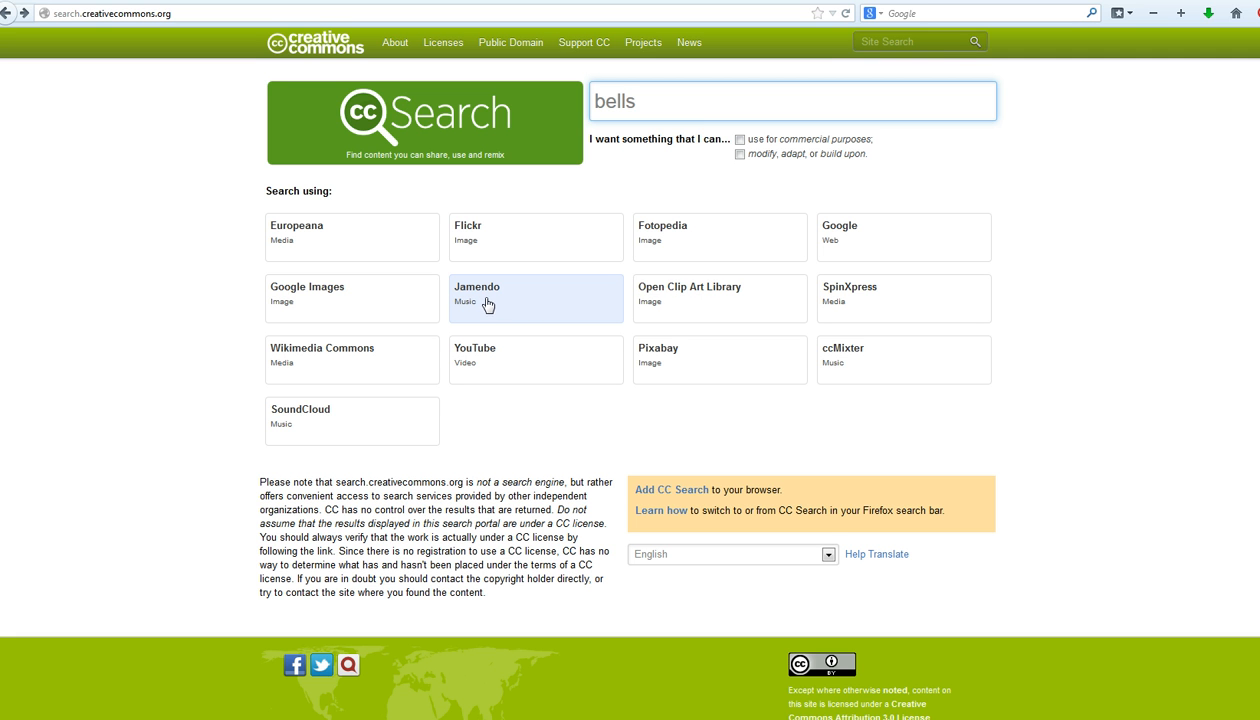
mouse_move(891, 306)
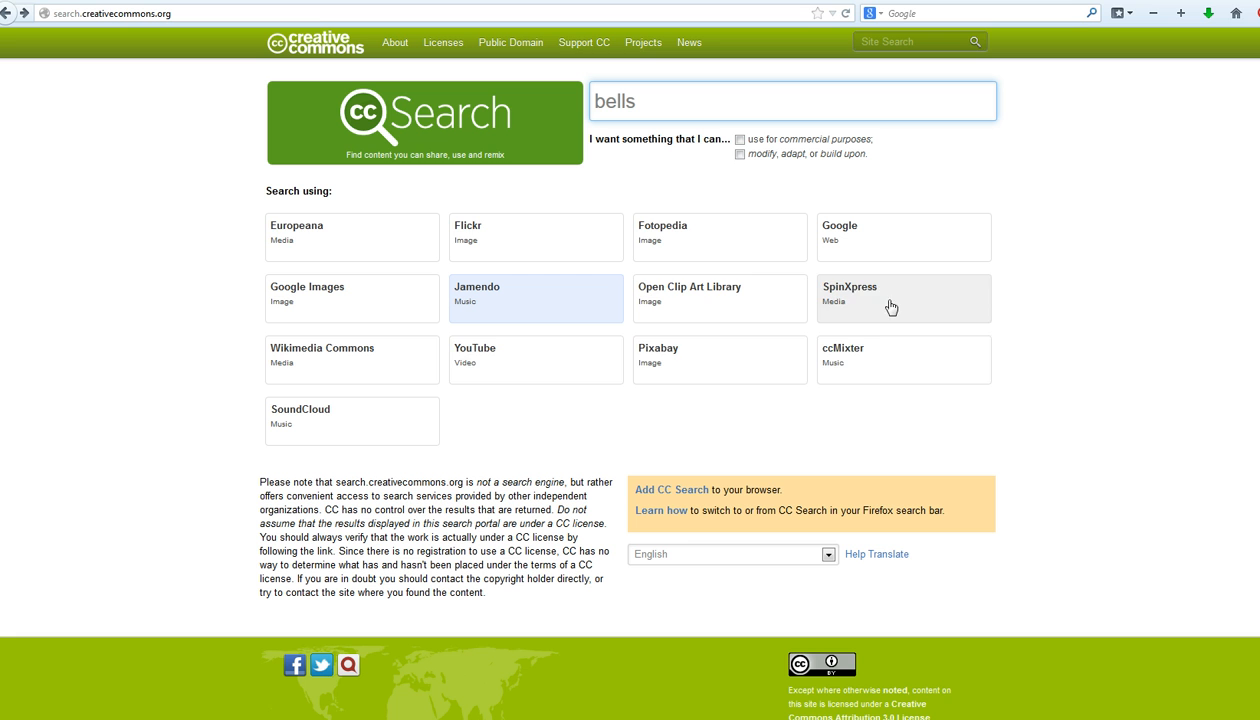
mouse_move(358, 355)
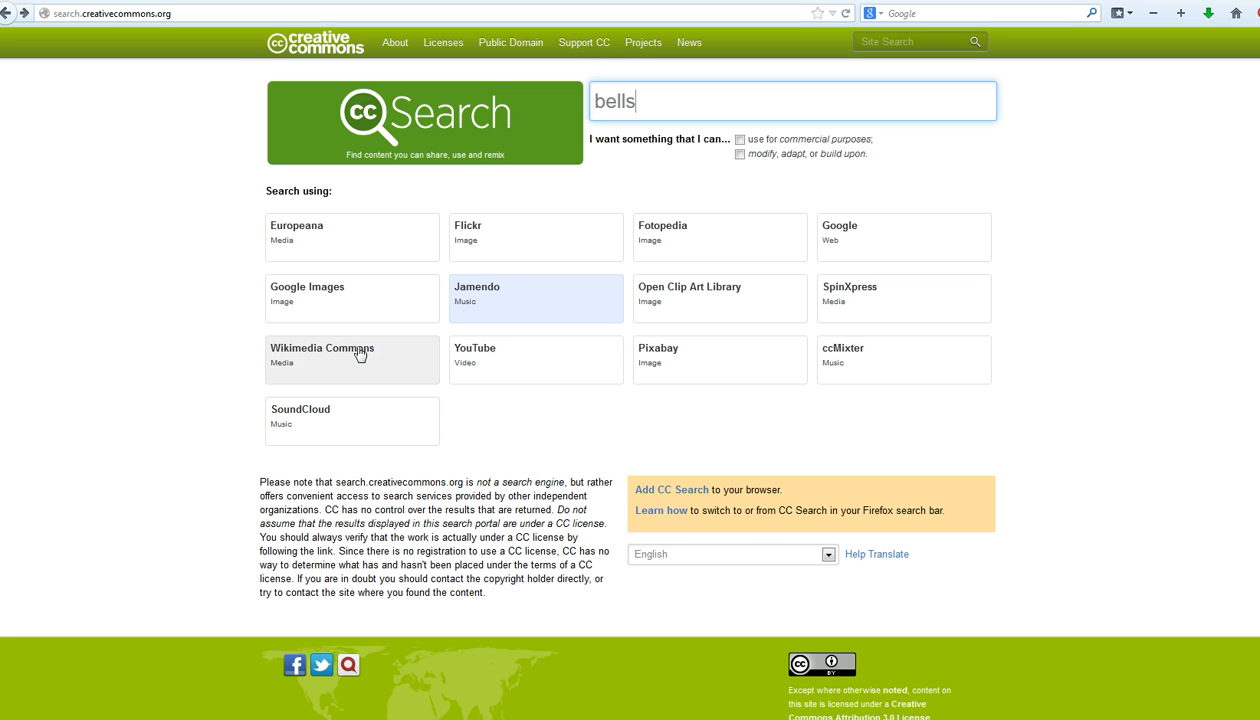
mouse_move(711, 344)
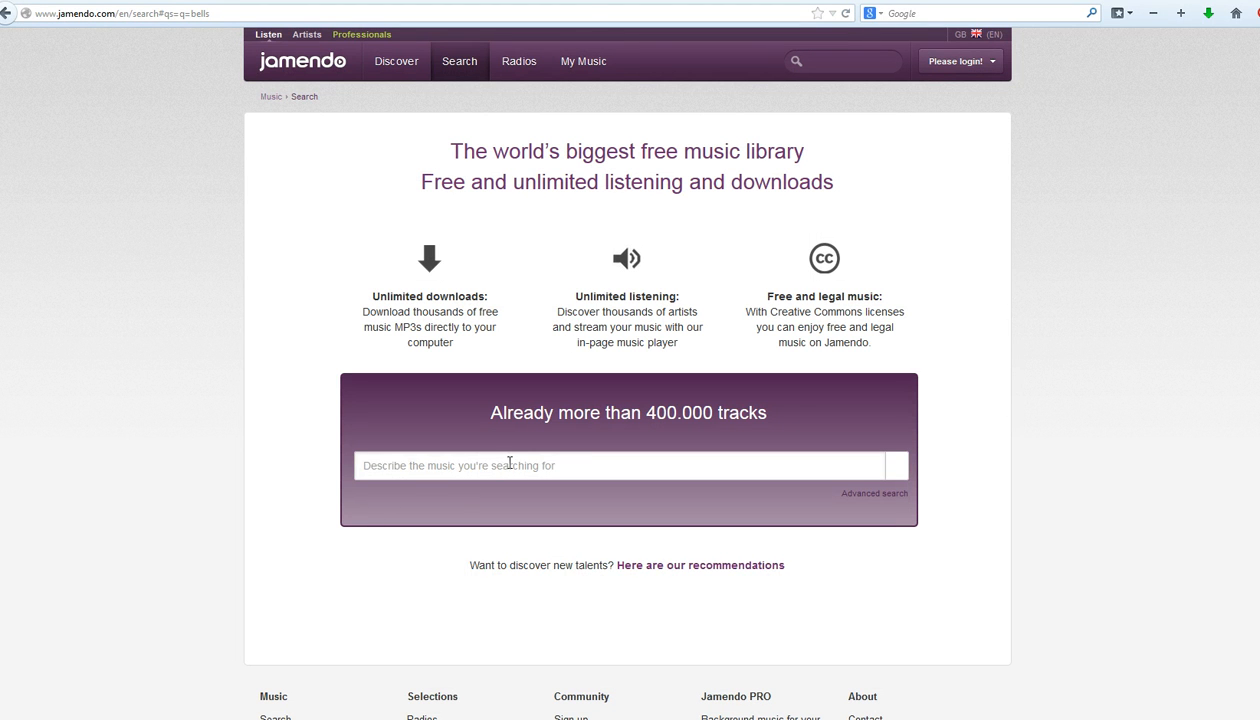
Type 'bells' into Jamendo's 'Describe the music' search box.
left_click(620, 464)
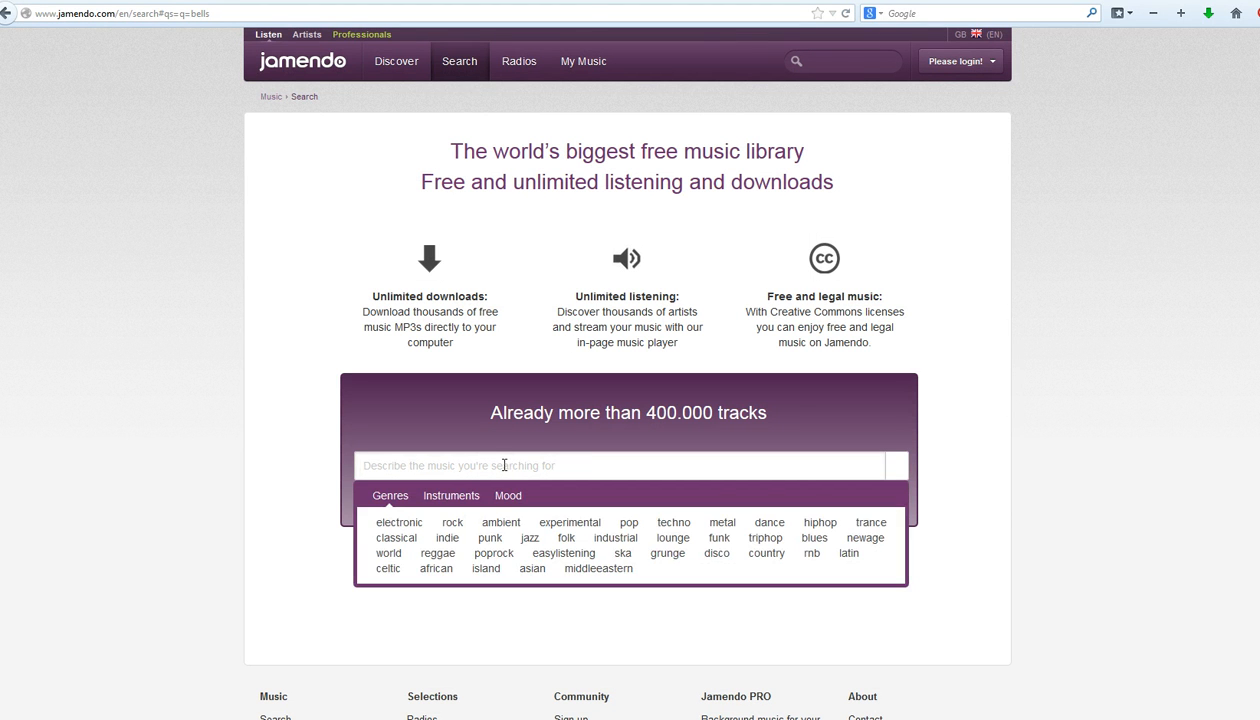
type("bells")
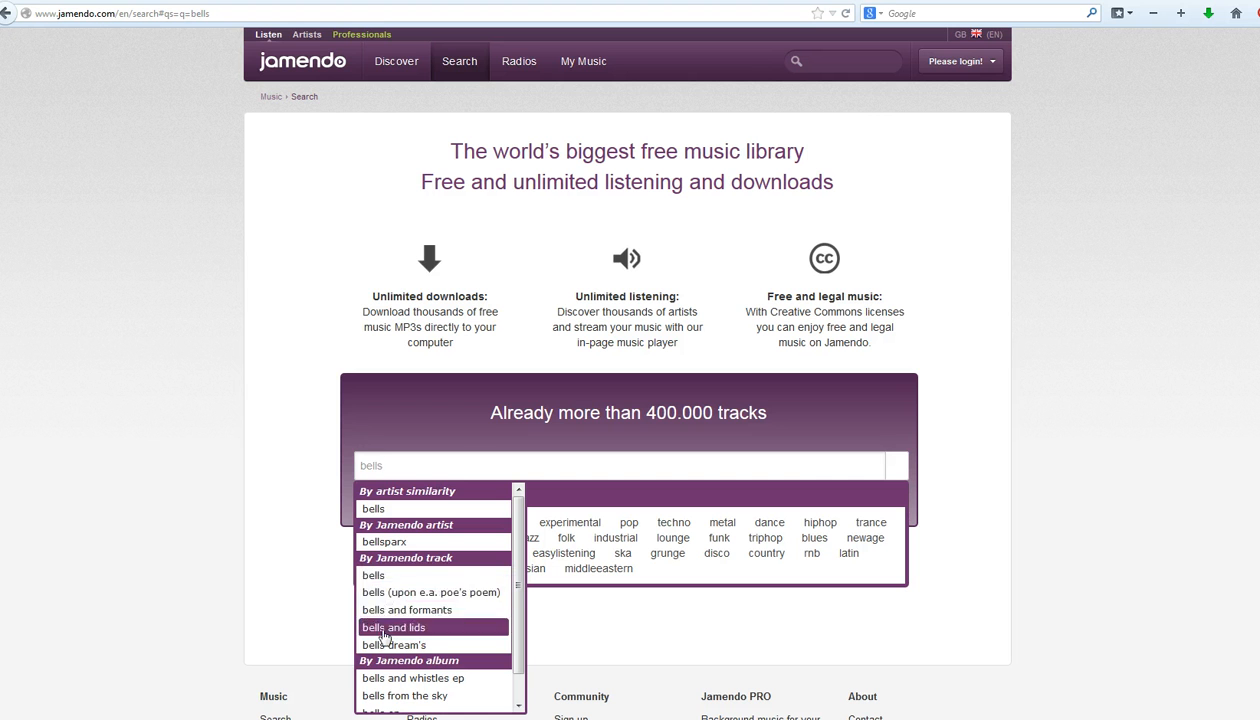
mouse_move(372, 575)
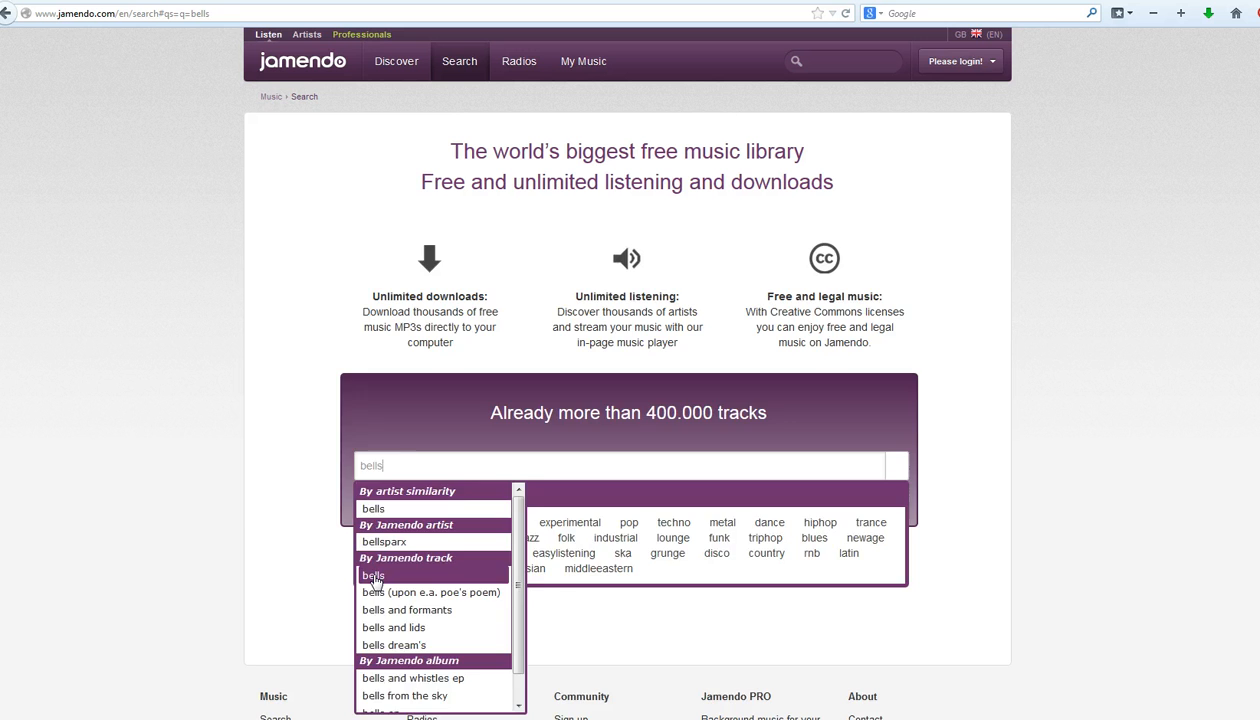
Pick the 'bells' track suggestion and browse the track results.
left_click(373, 575)
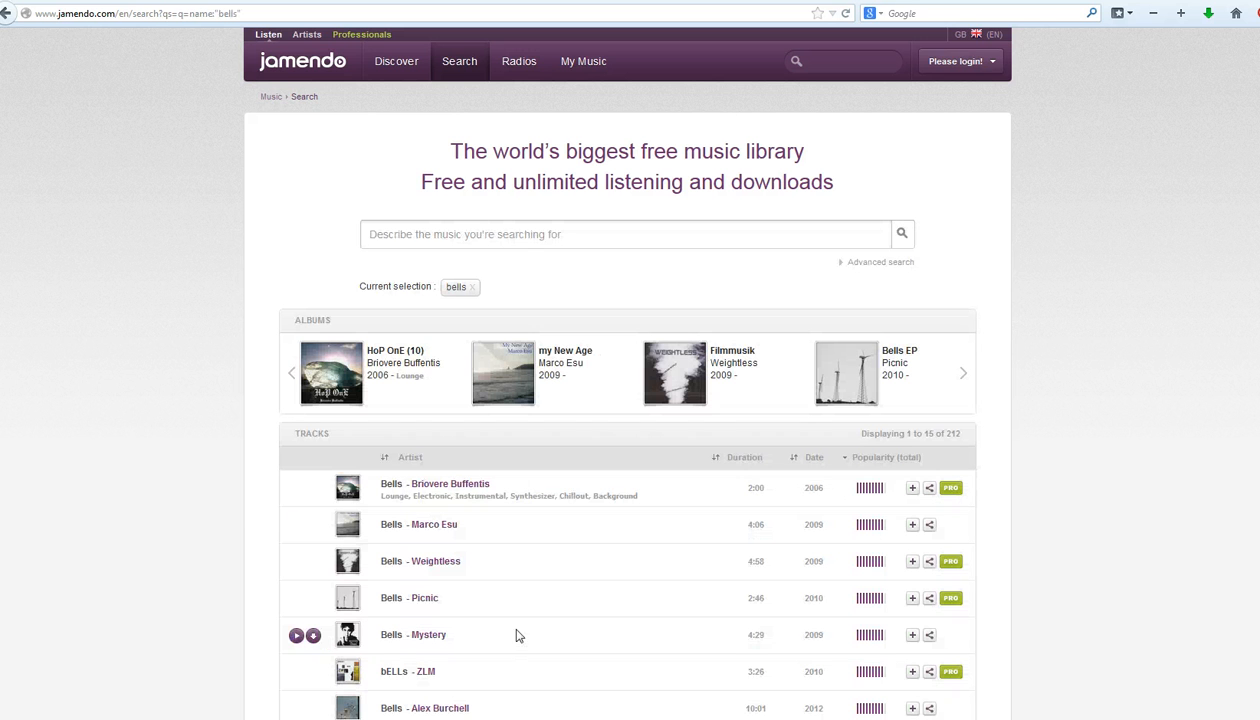
scroll("down", 3)
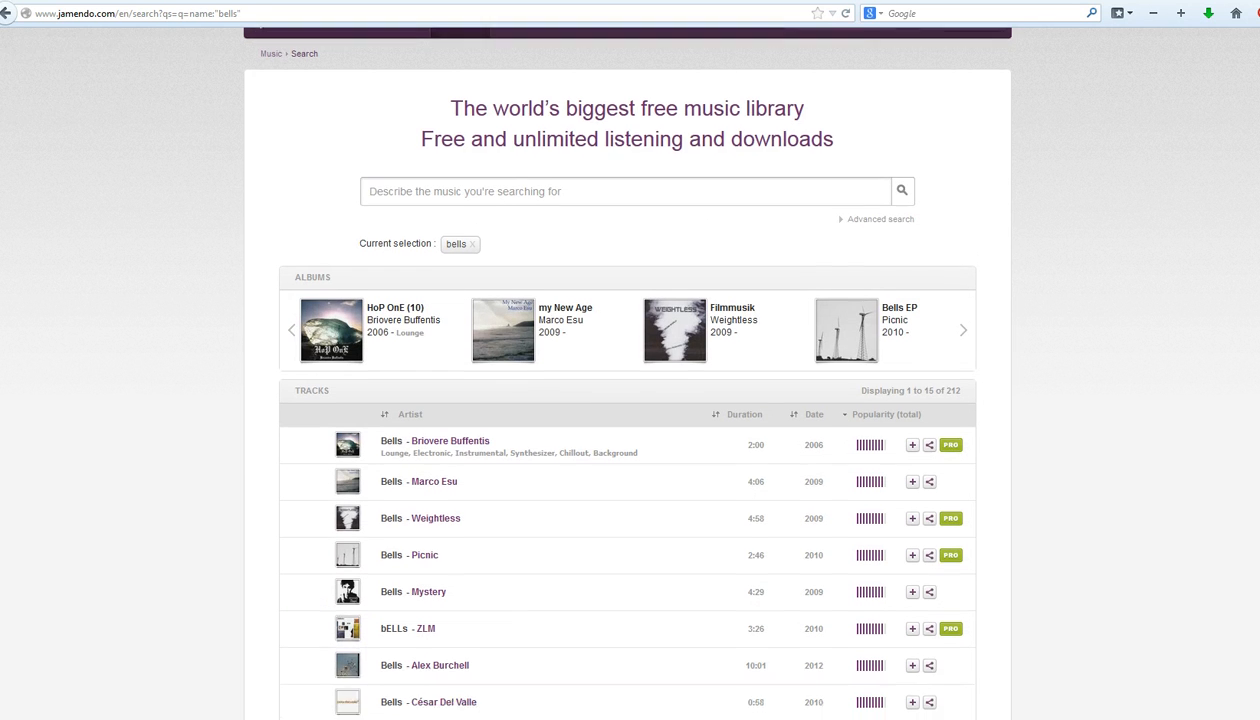
scroll("down", 3)
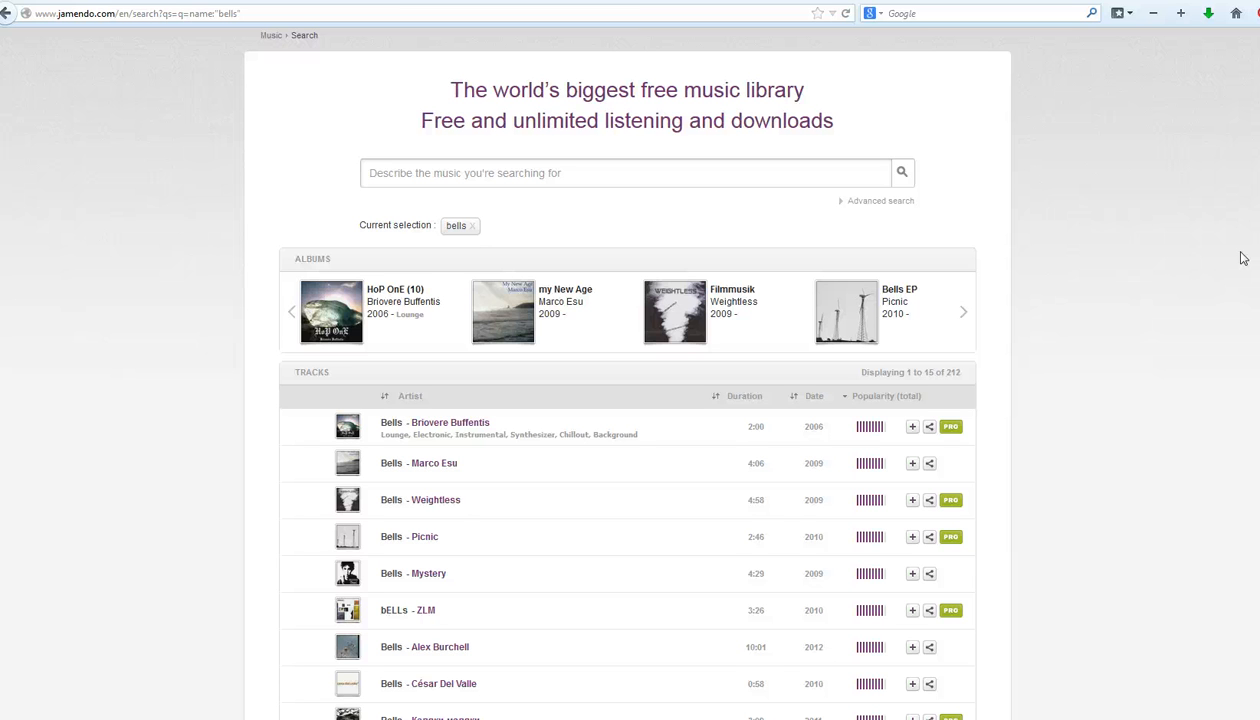
mouse_move(430, 647)
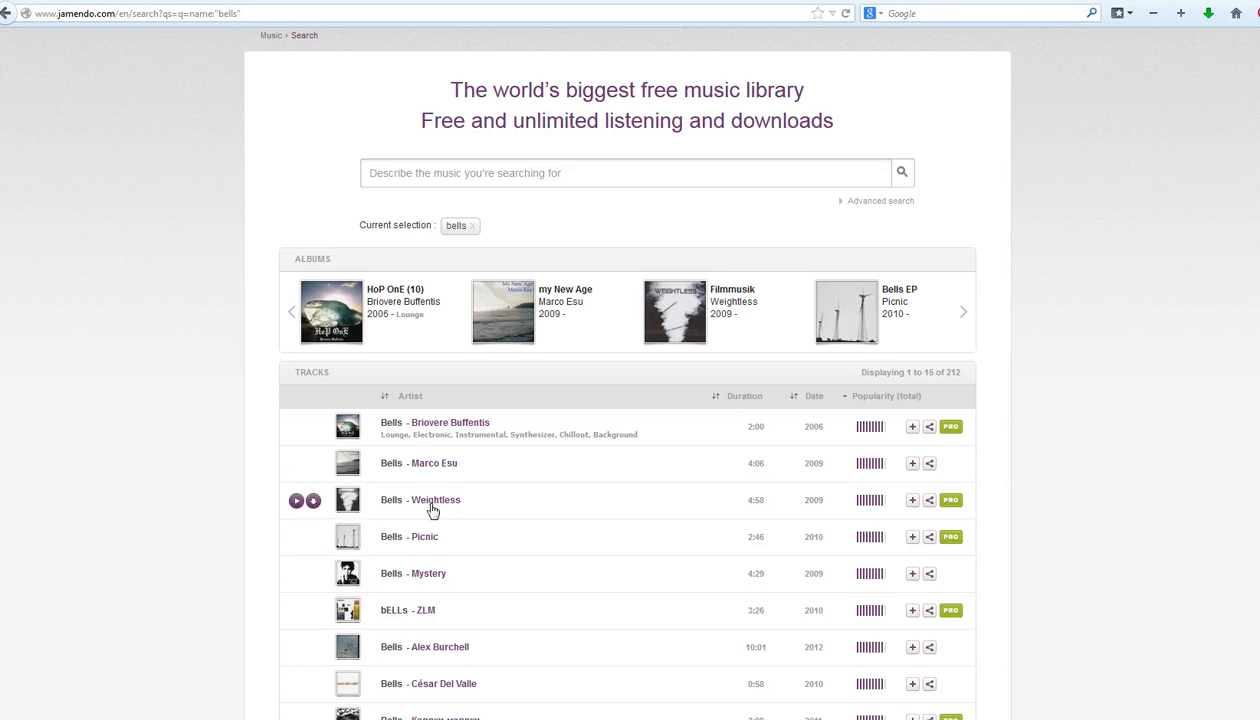
mouse_move(393, 509)
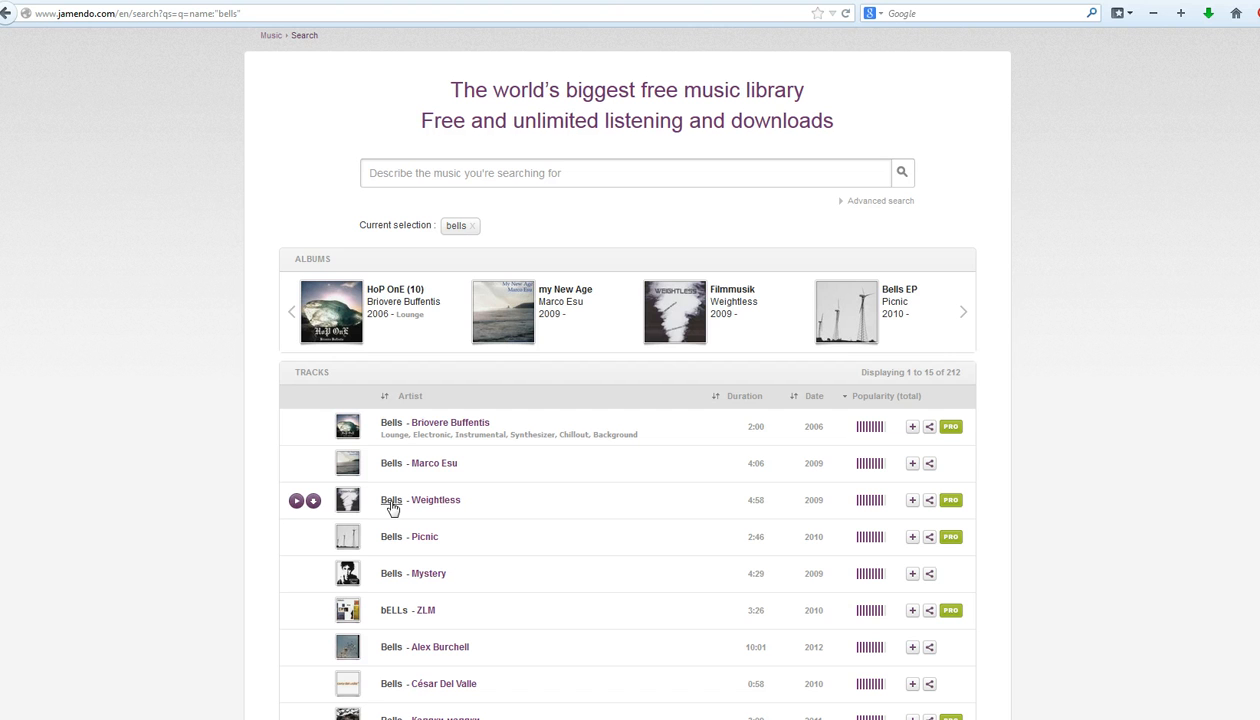
mouse_move(242, 531)
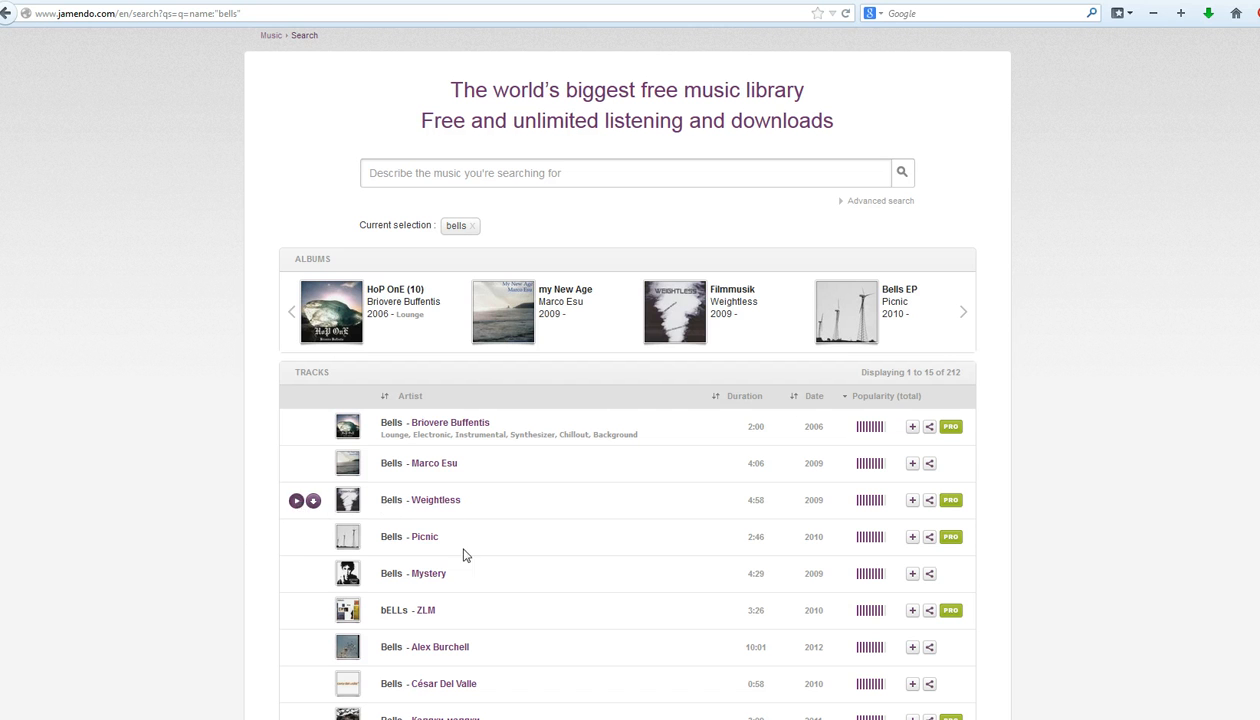
Play 'Bells' by Weightless from the results list.
left_click(296, 500)
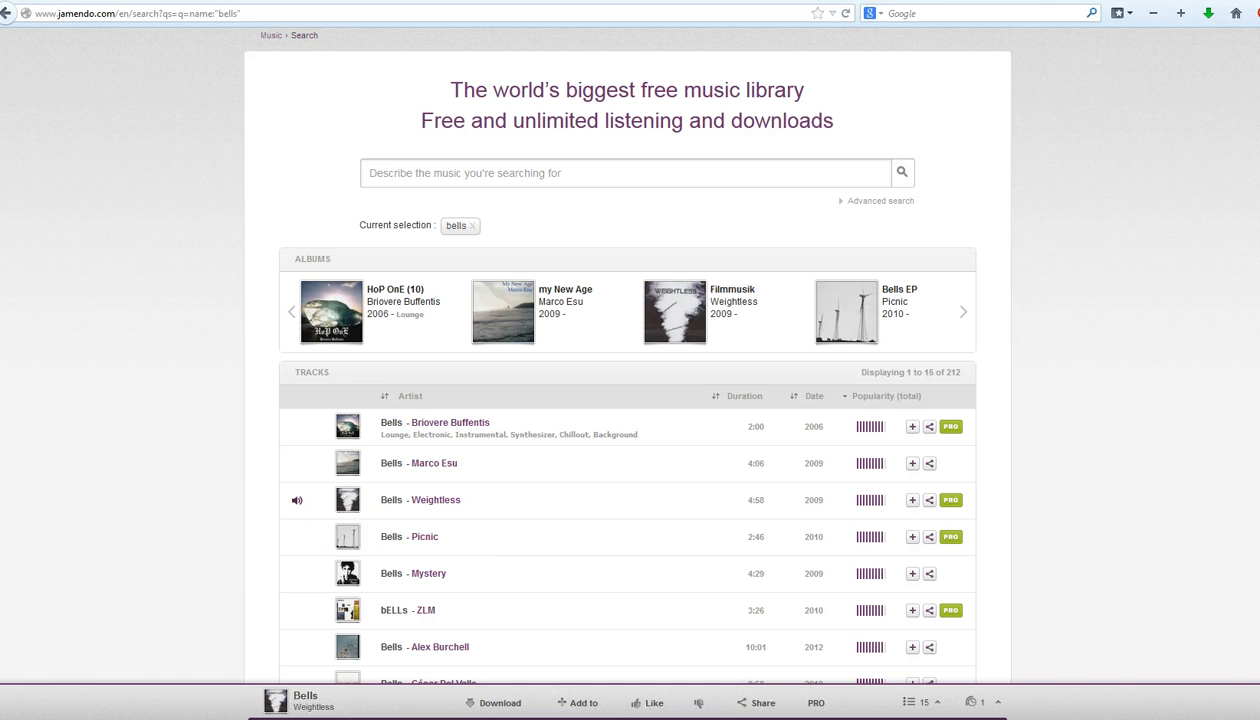
scroll("down", 3)
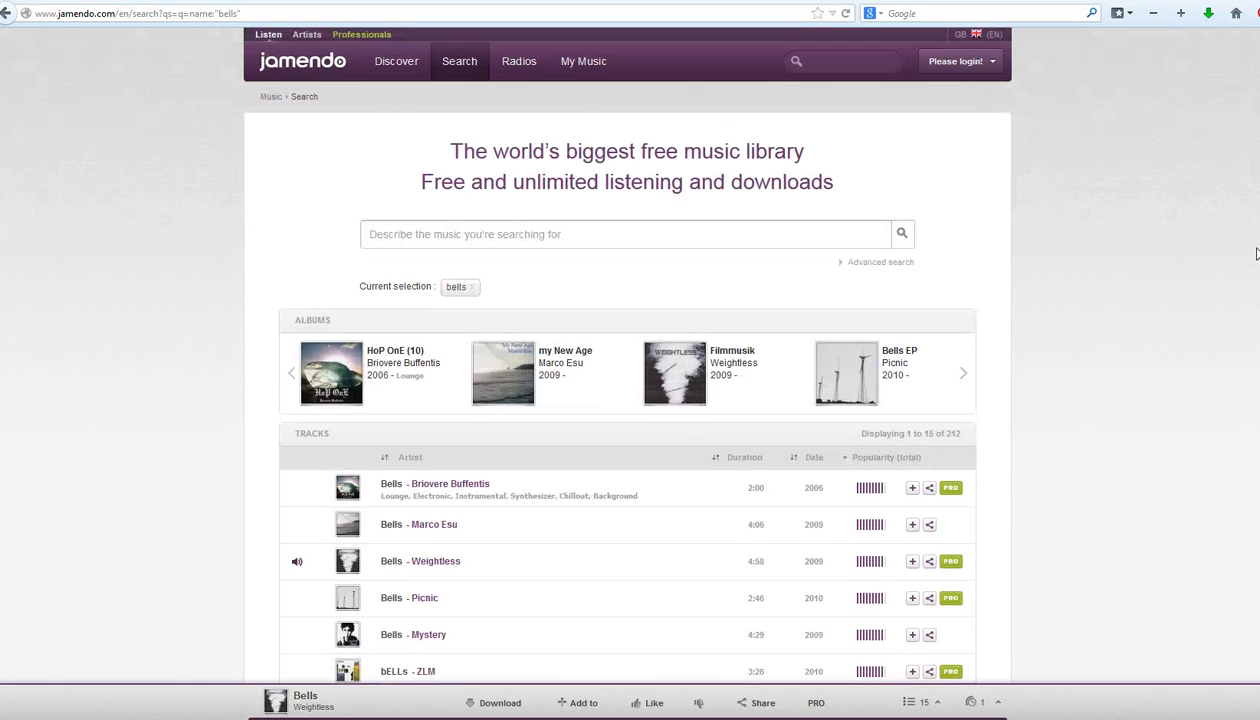
scroll("down", 3)
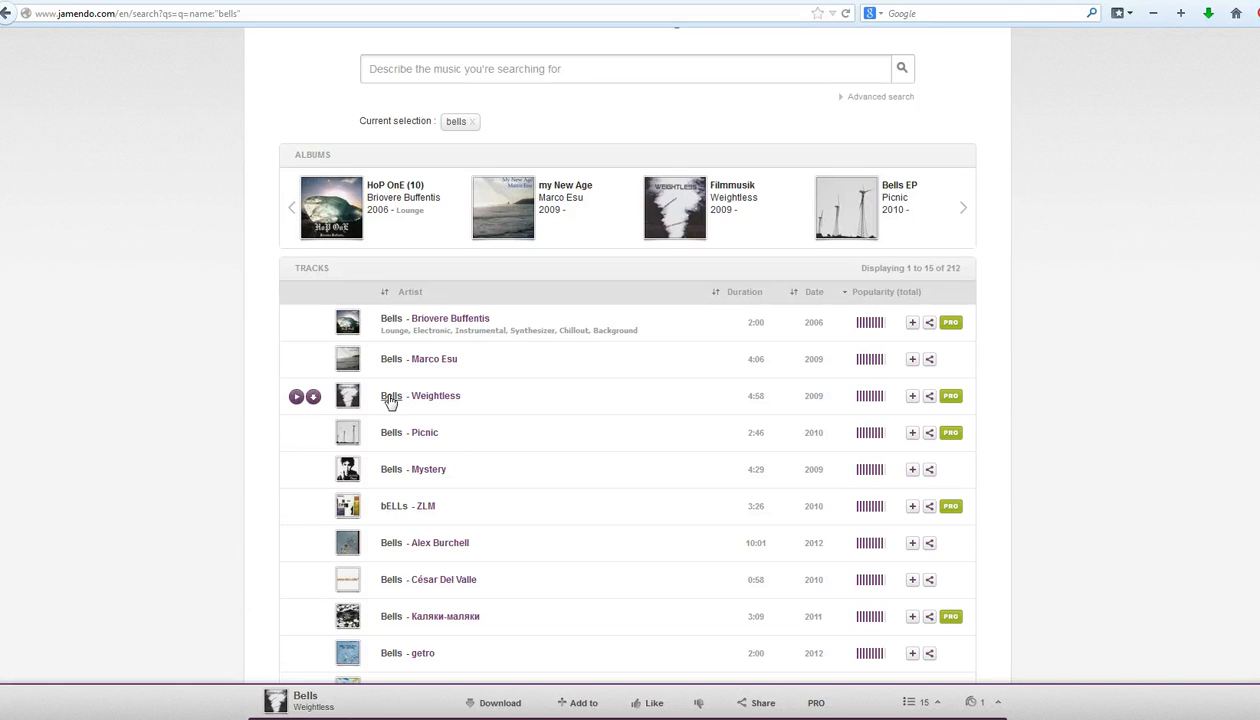
Open the track page for 'Bells' by Weightless.
left_click(436, 395)
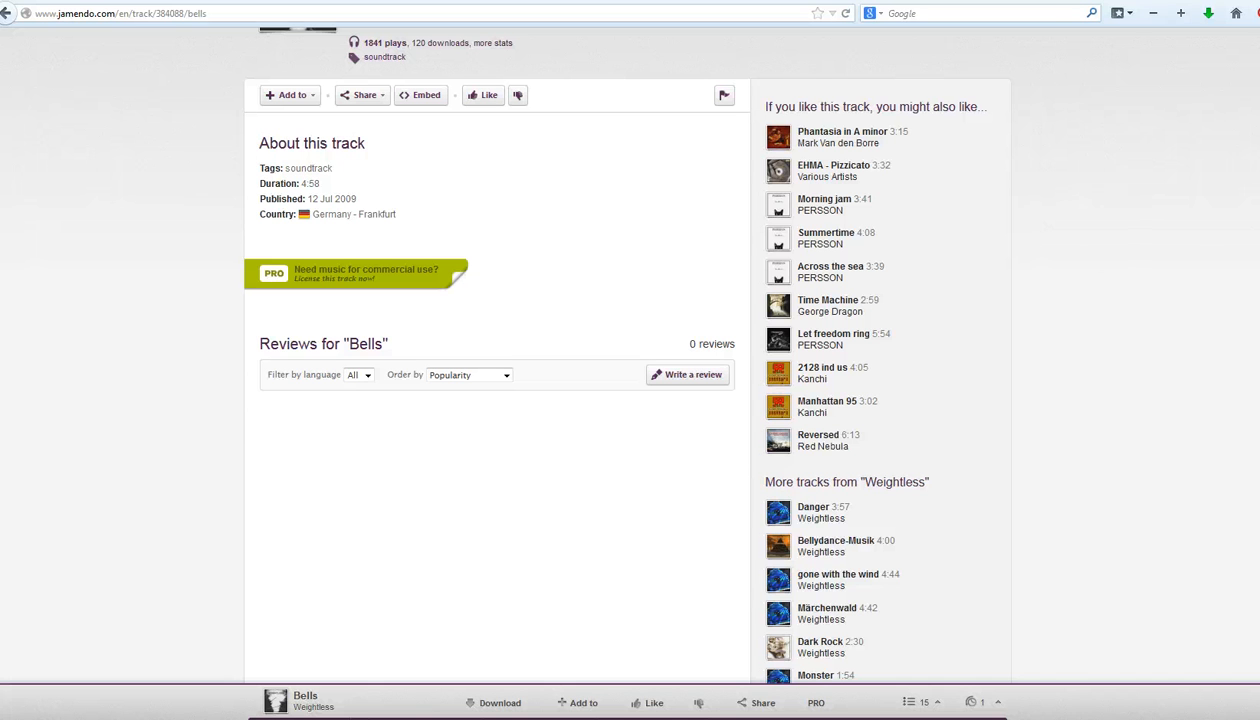
mouse_move(362, 94)
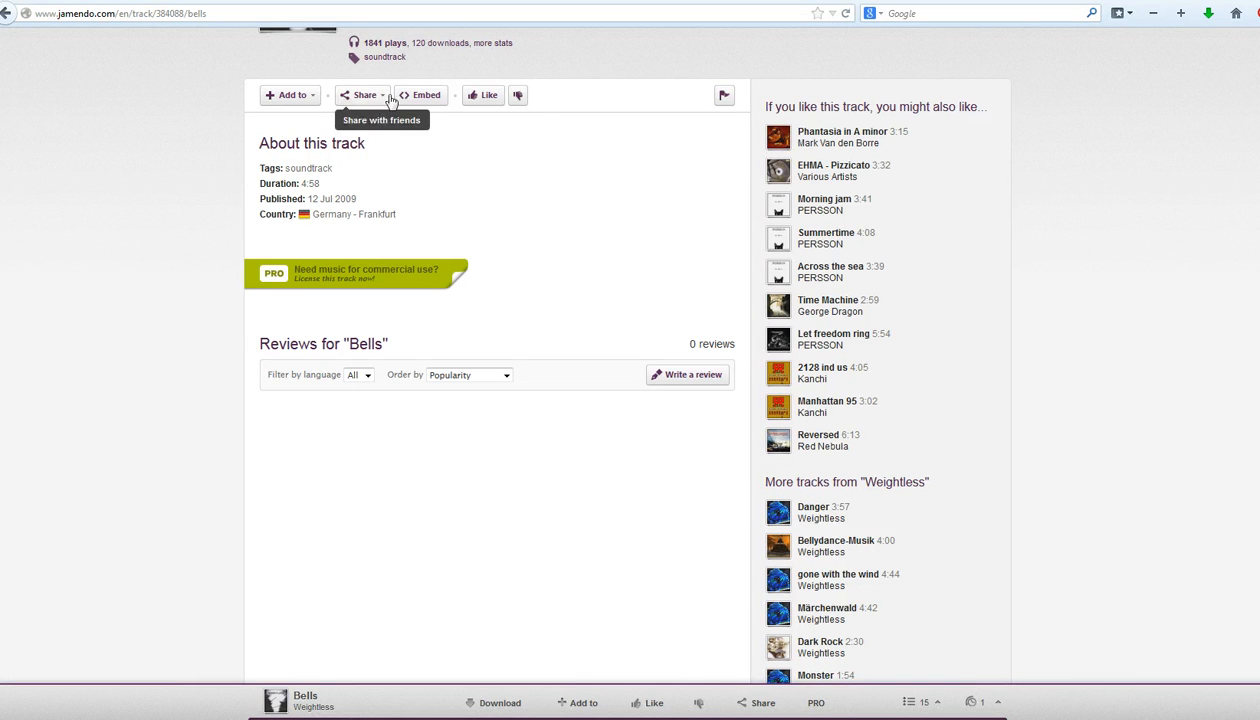
mouse_move(420, 94)
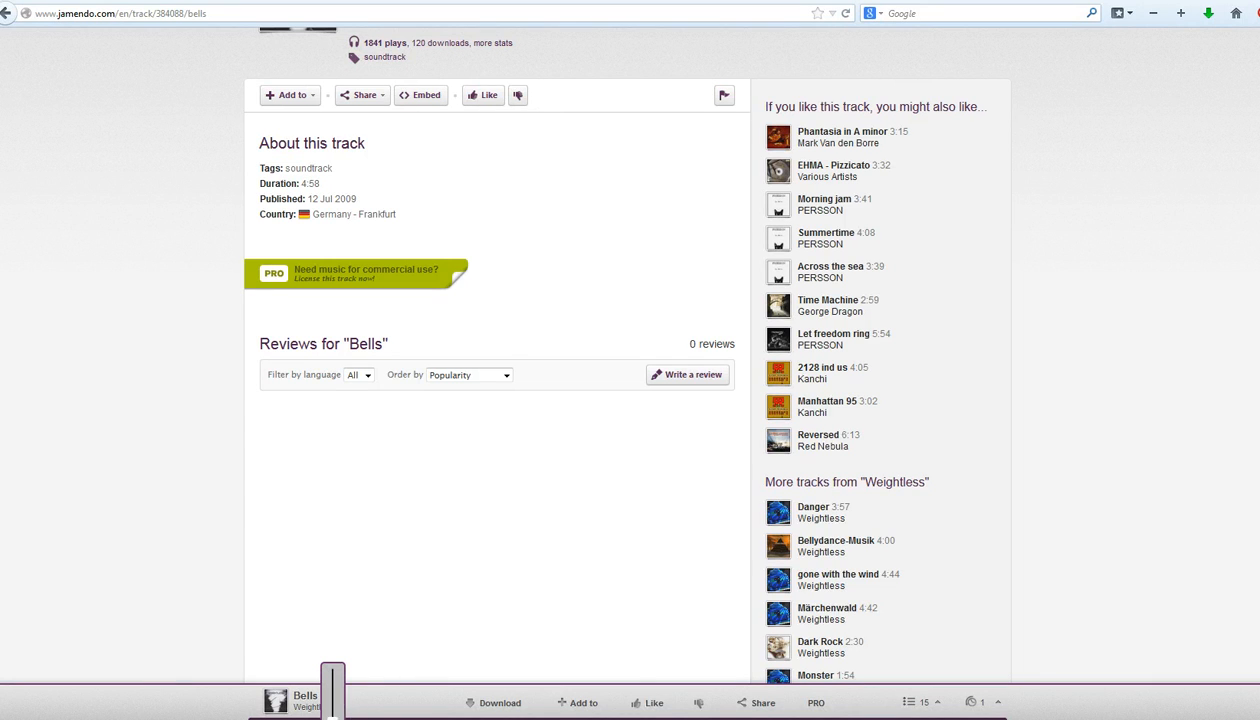
mouse_move(420, 94)
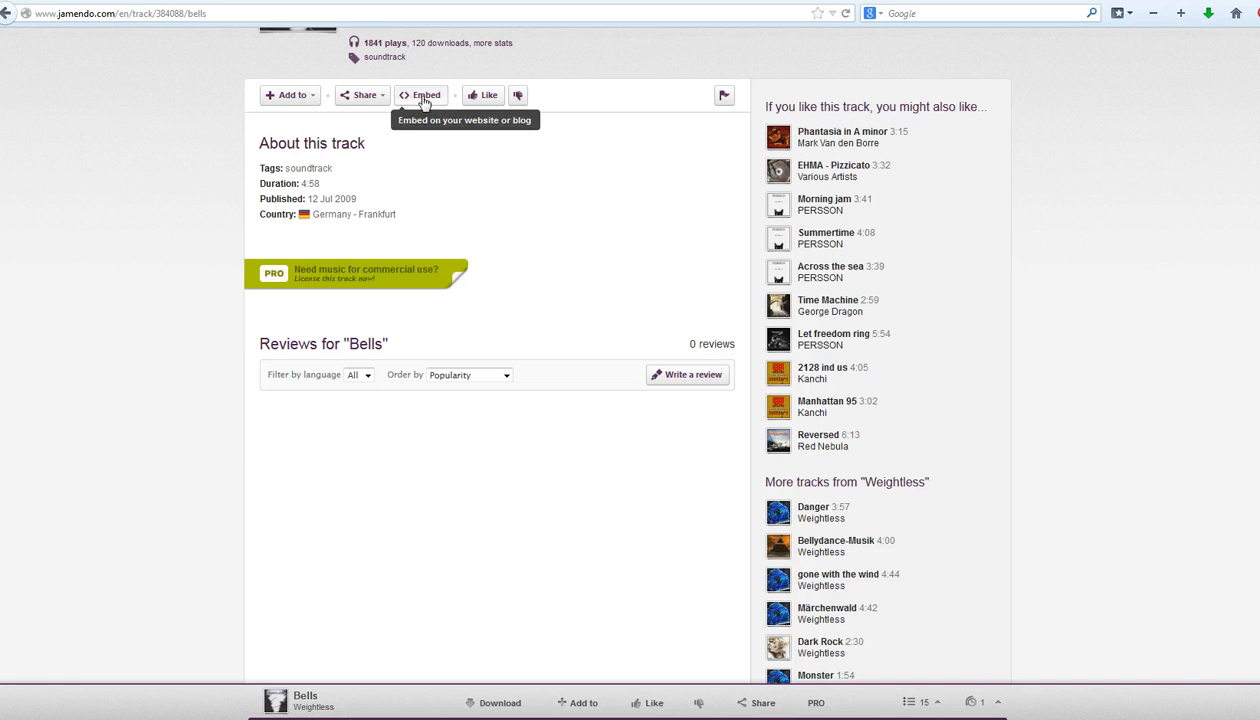
Give the Bells embed widget cover layout, light theme and blue highlight, then copy its code.
left_click(421, 94)
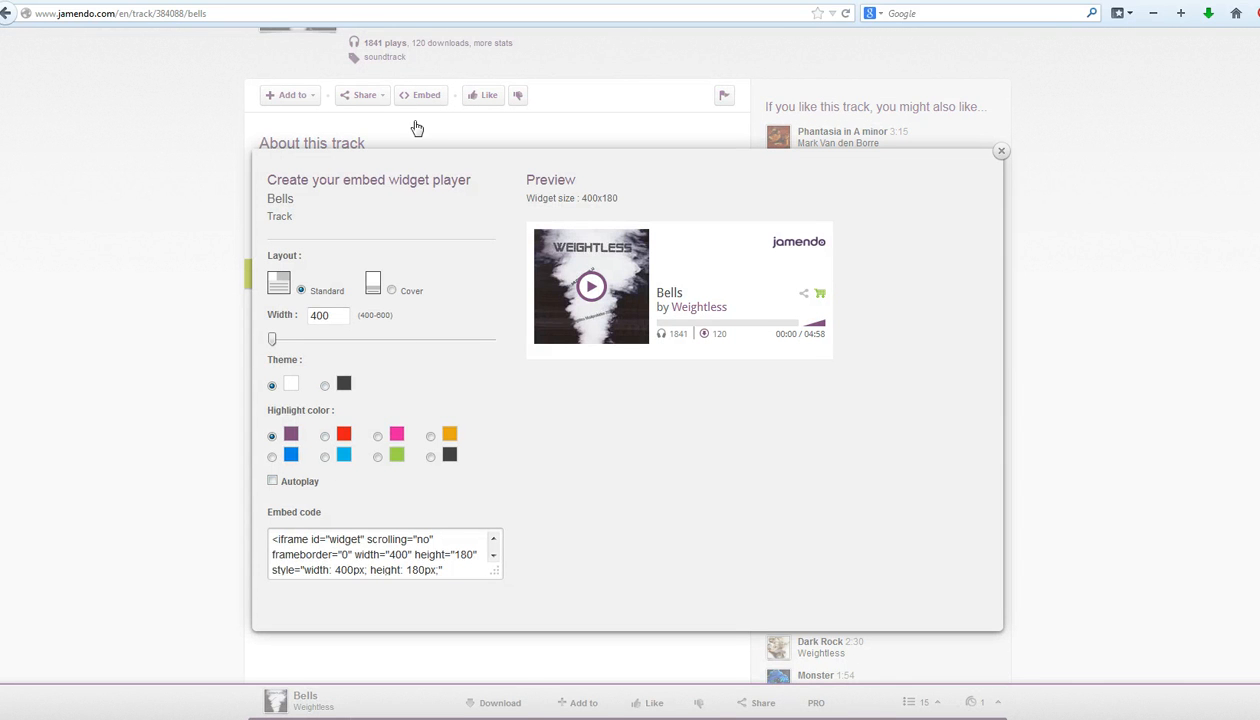
mouse_move(378, 572)
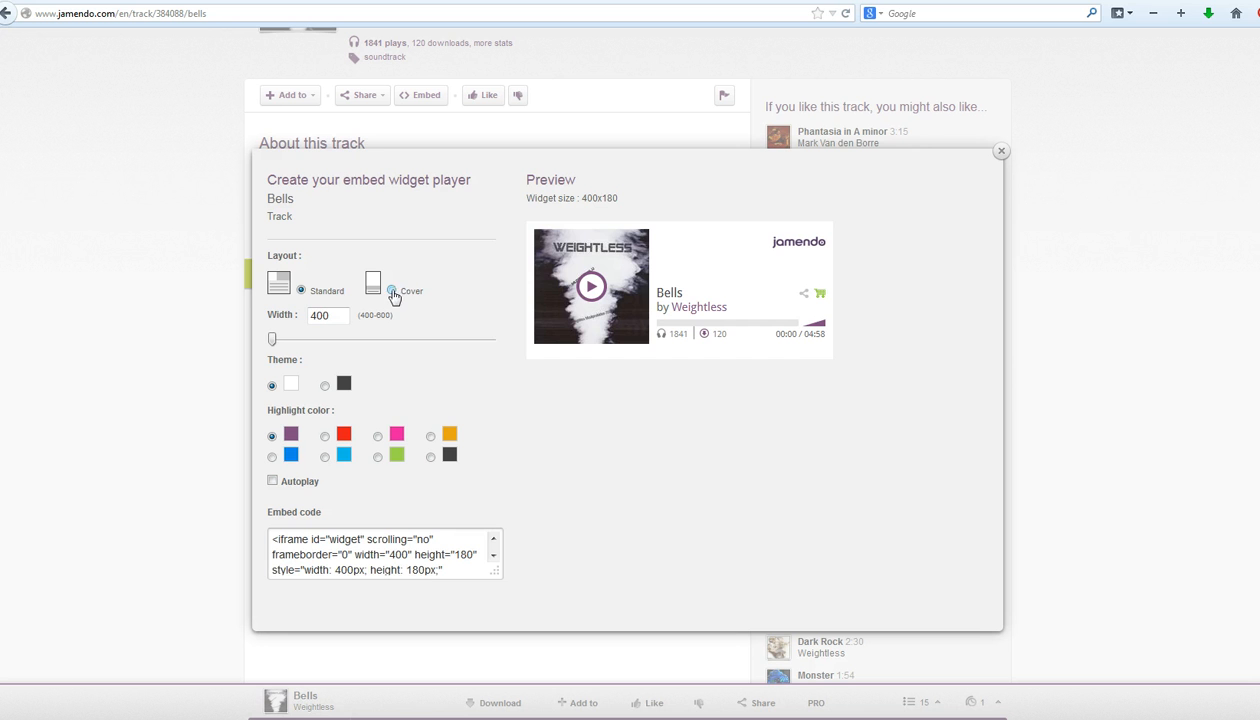
left_click(391, 290)
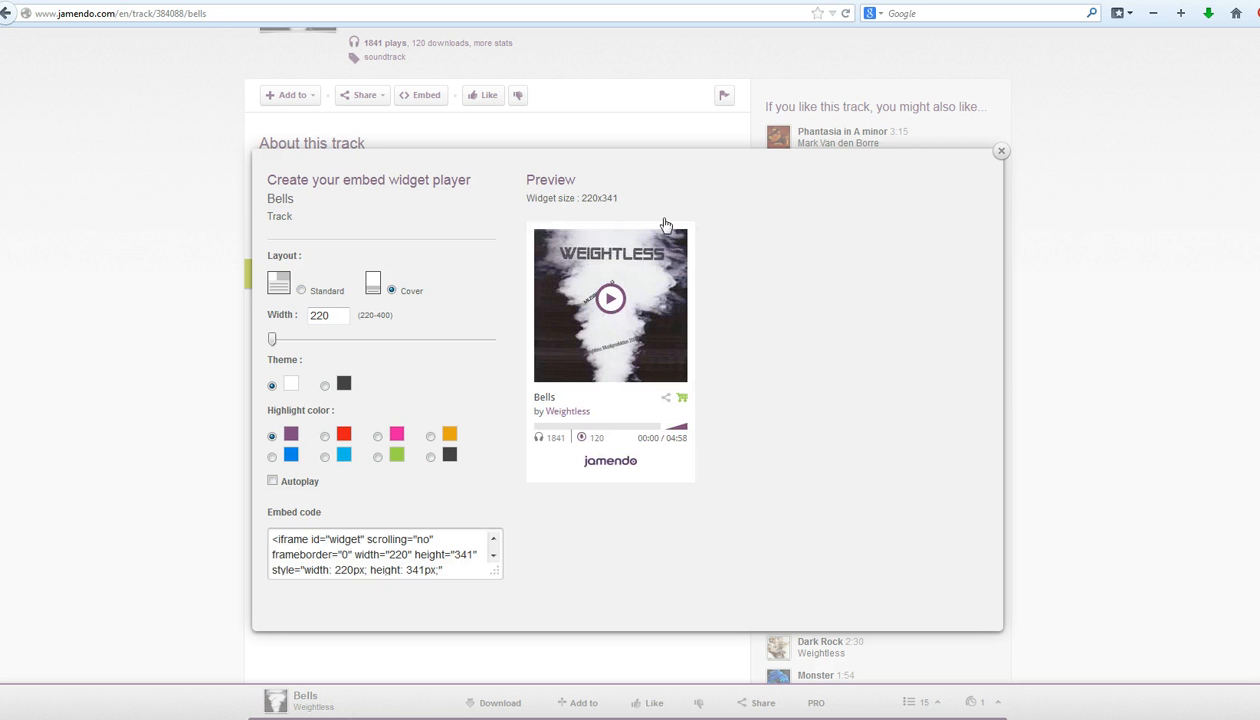
mouse_move(350, 323)
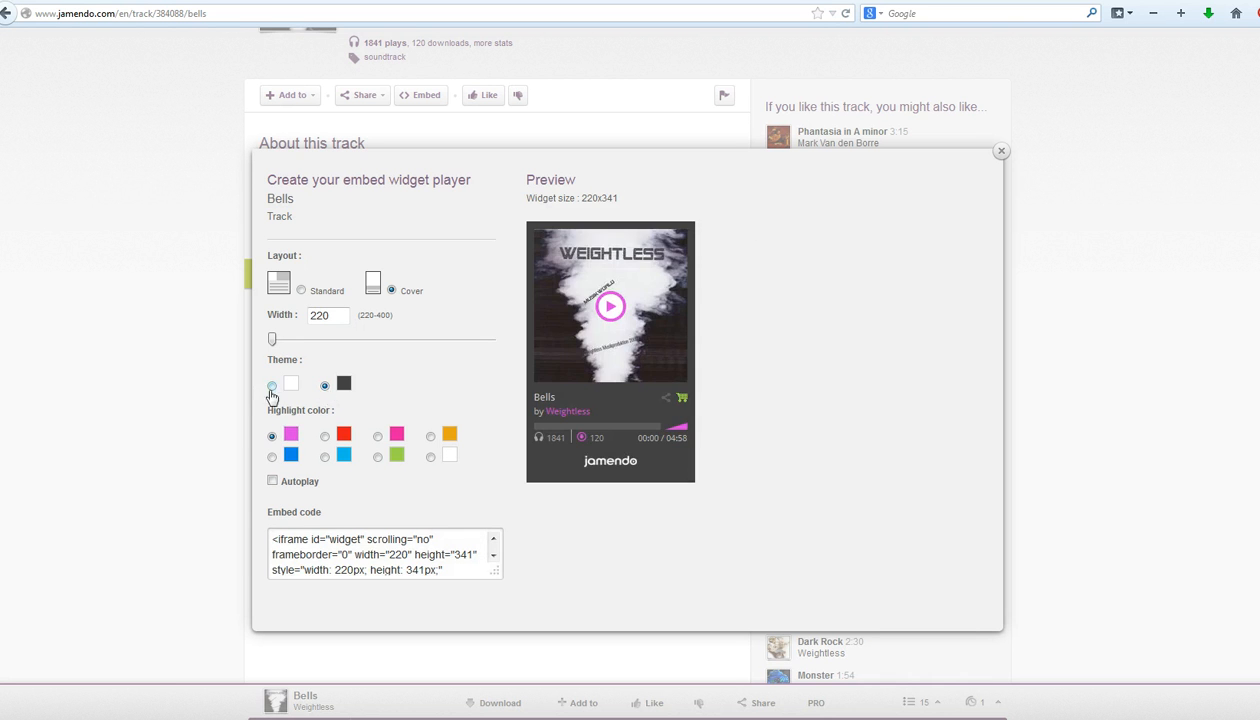
left_click(291, 383)
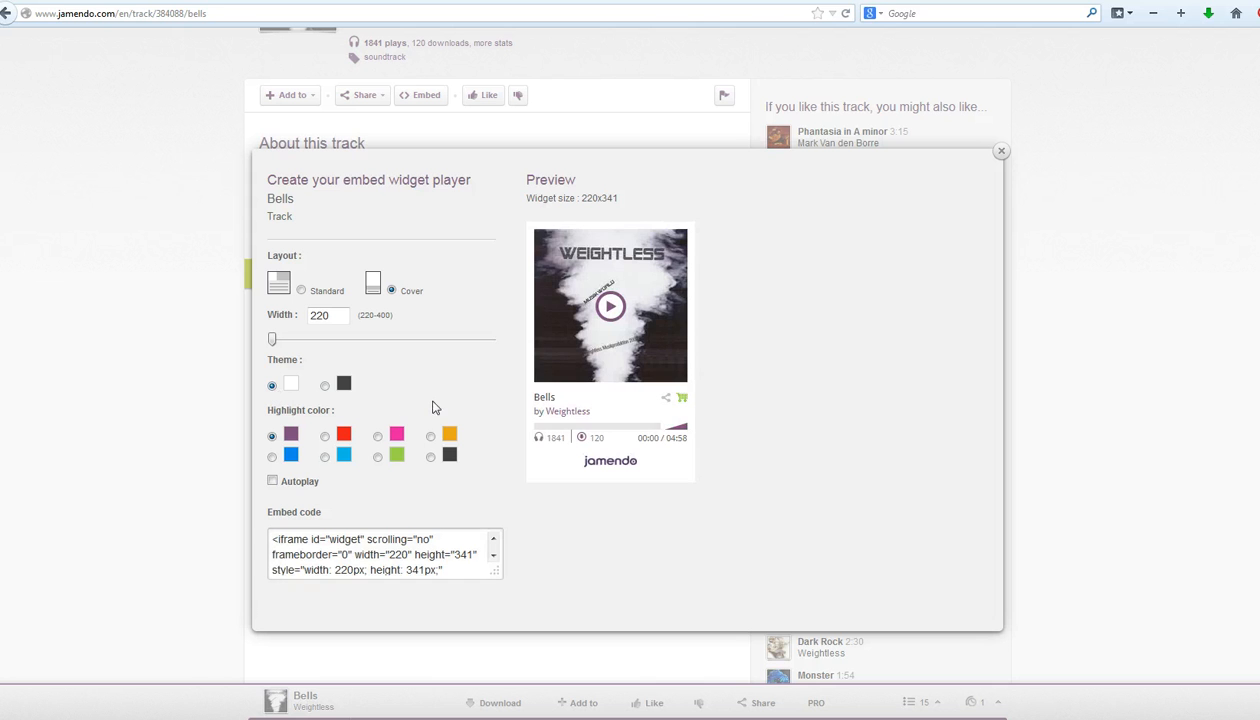
left_click(272, 456)
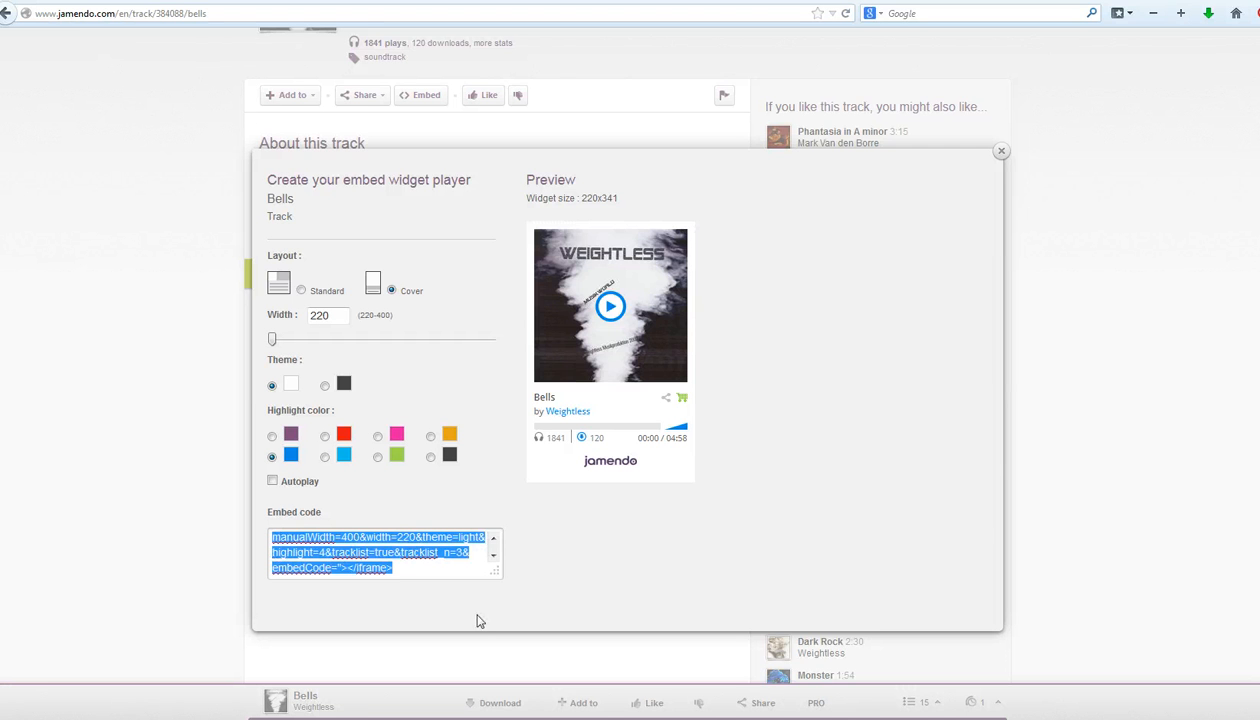
right_click(385, 552)
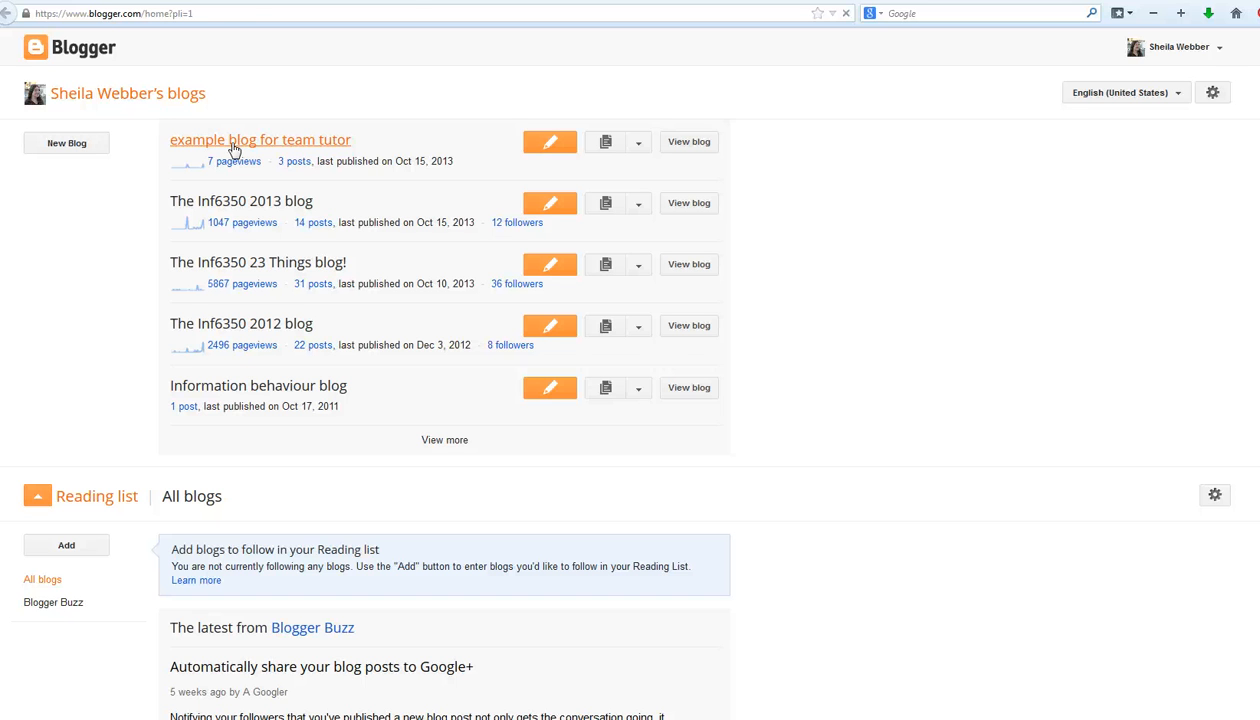
Open 'example blog for team tutor' and go to its Layout page.
left_click(260, 139)
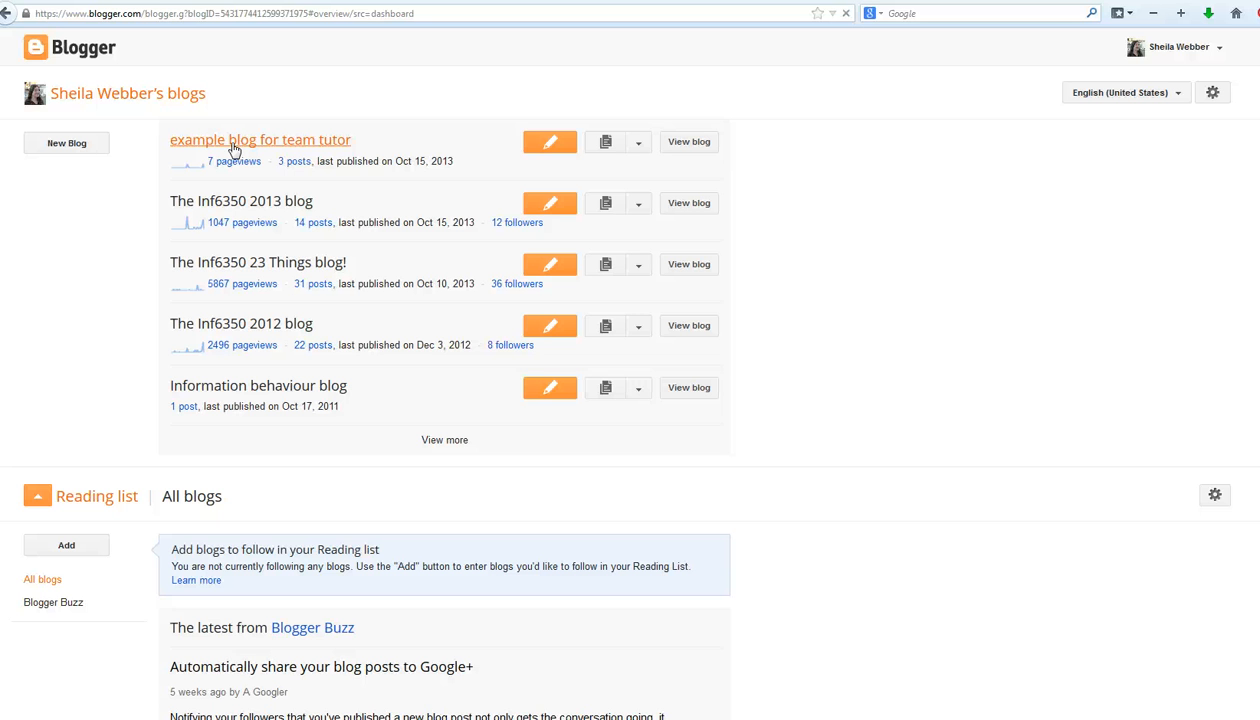
left_click(260, 139)
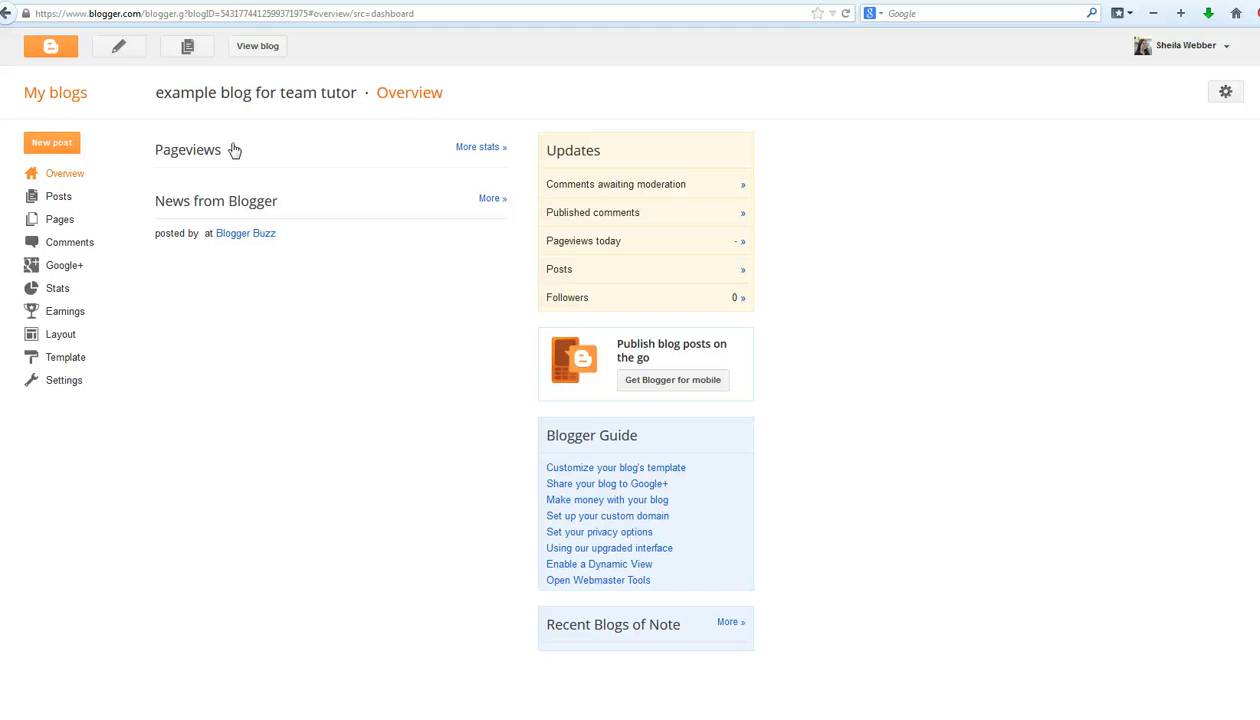
mouse_move(66, 357)
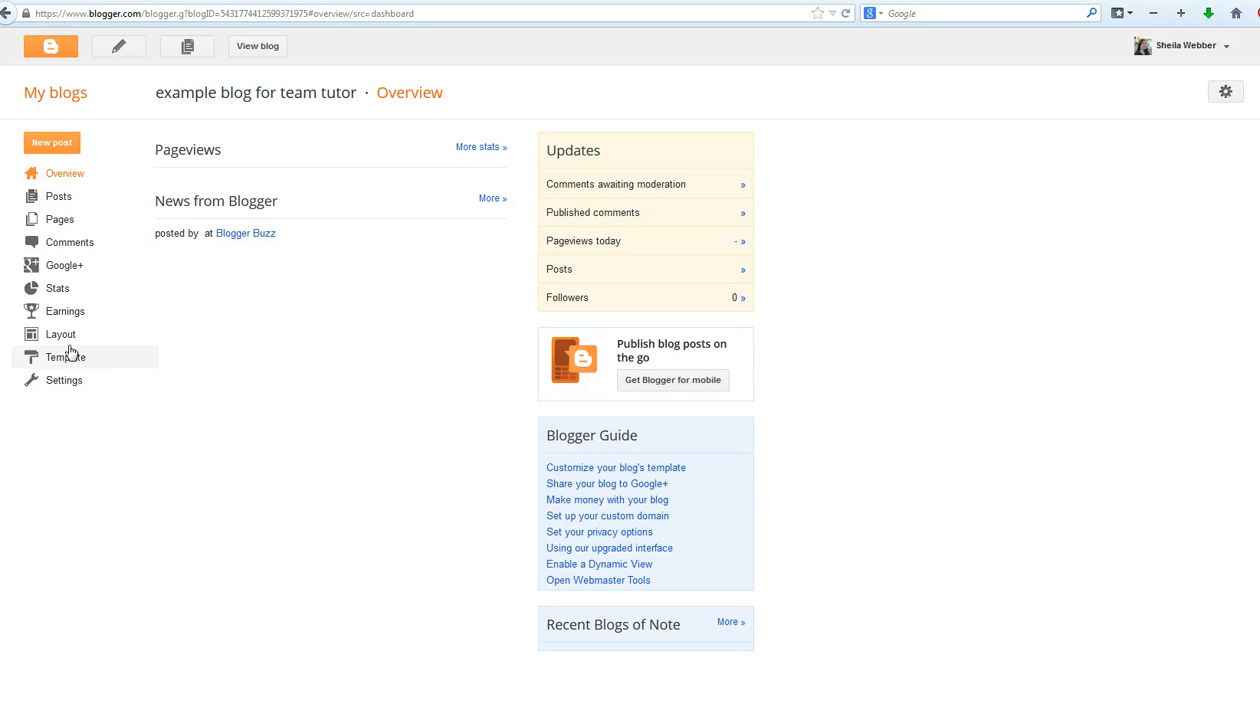
left_click(60, 333)
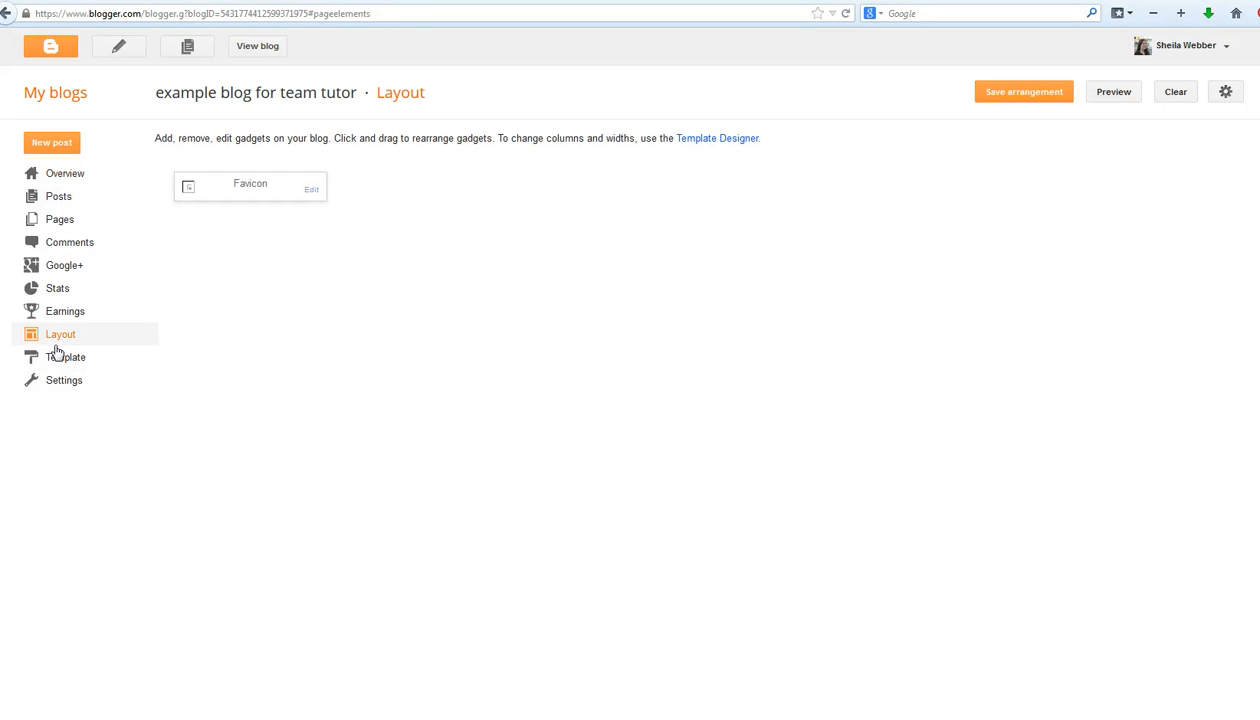
mouse_move(447, 438)
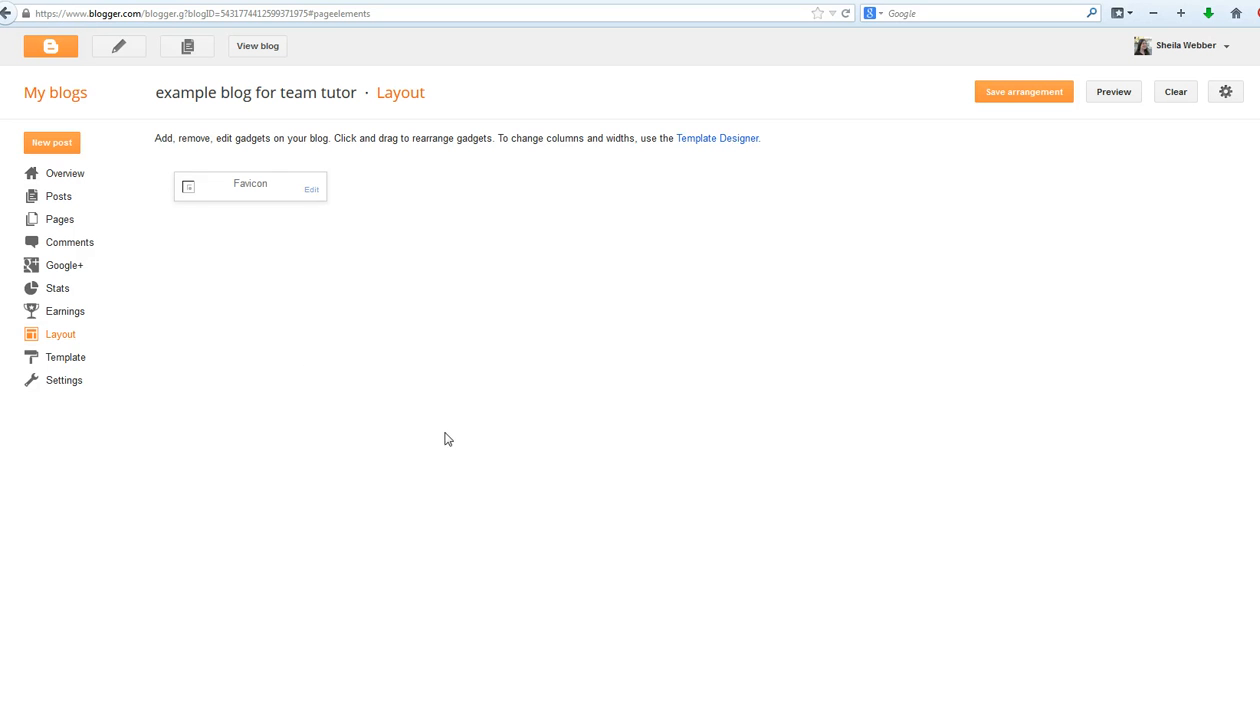
mouse_move(305, 252)
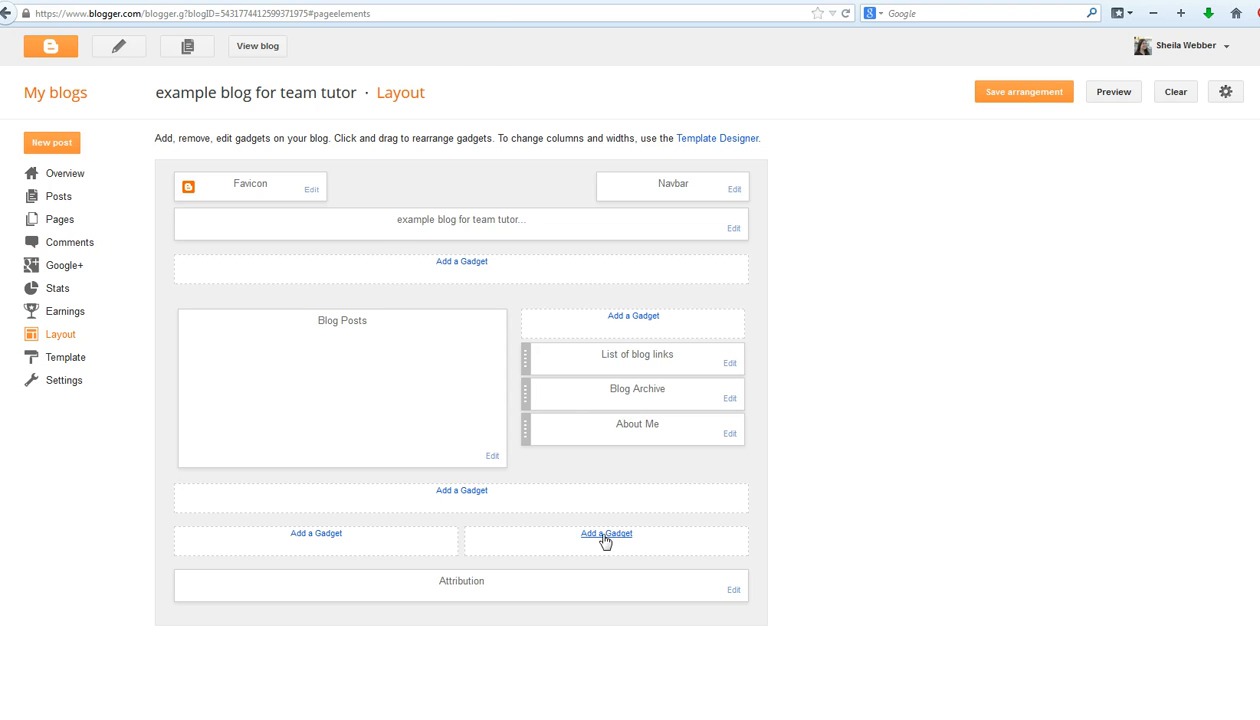
Add an HTML/JavaScript gadget titled 'Music!' holding the Jamendo embed code, and save it.
left_click(606, 533)
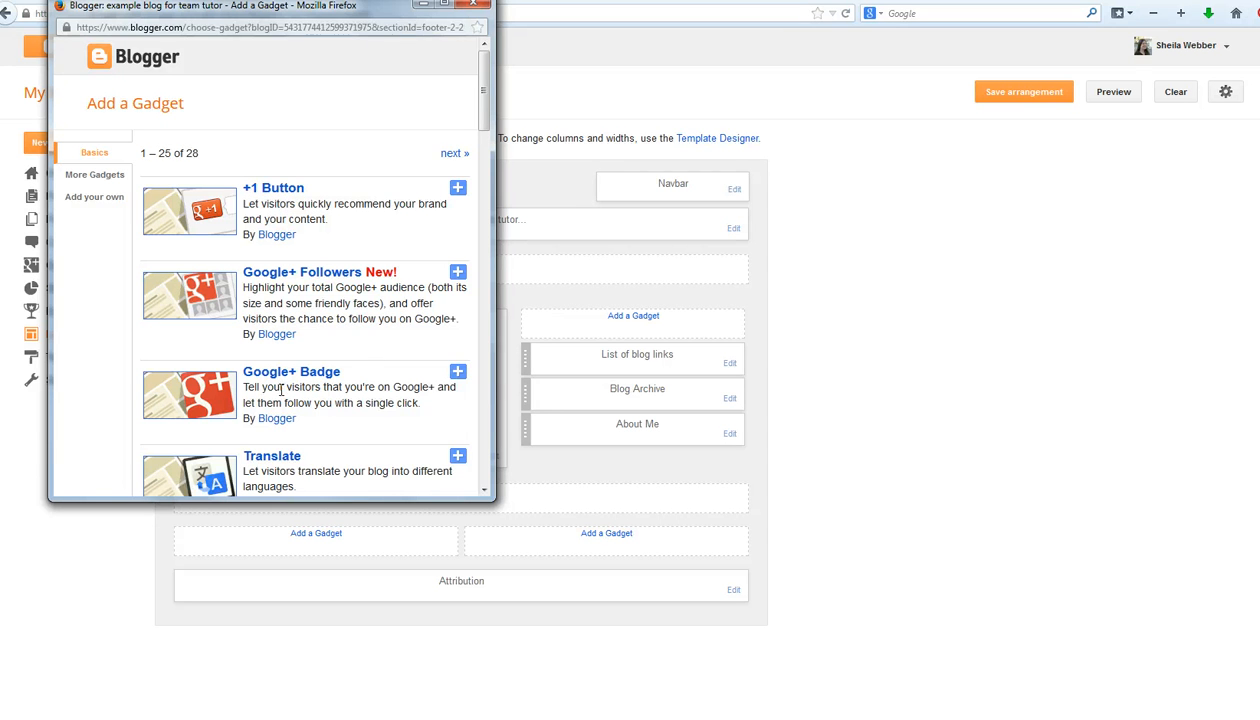
scroll("down", 3)
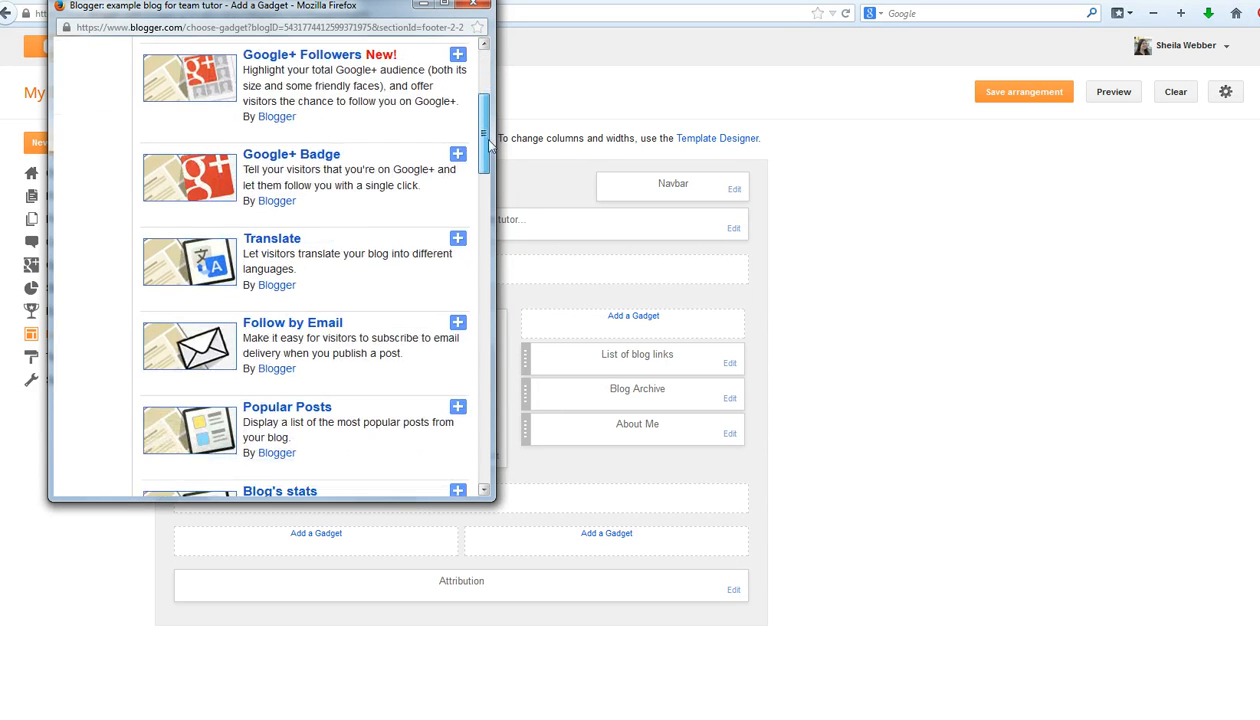
scroll("down", 3)
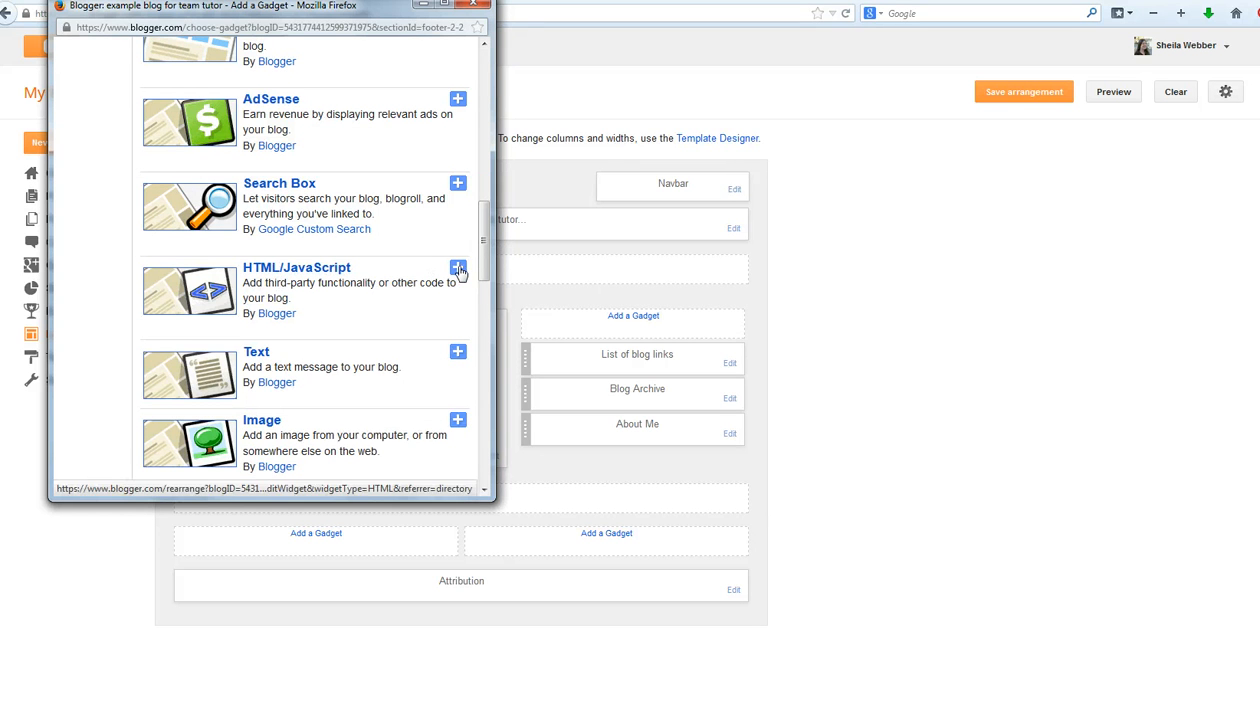
left_click(458, 268)
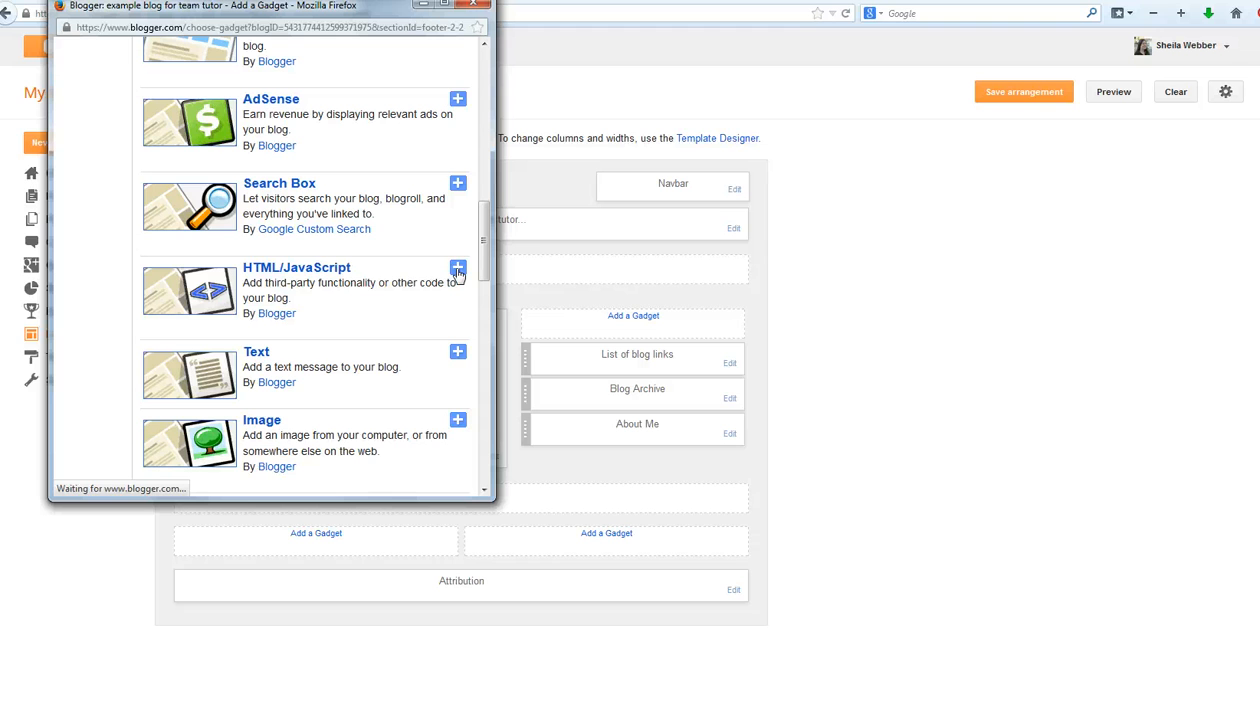
left_click(458, 268)
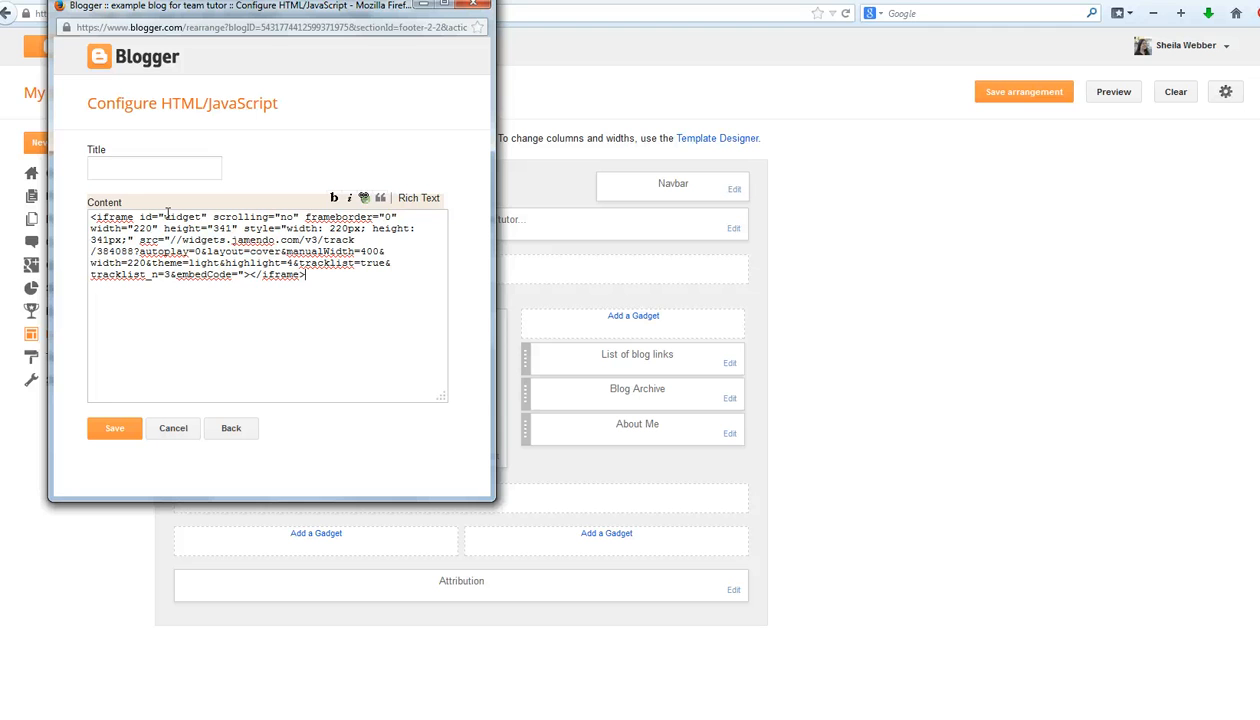
left_click(154, 167)
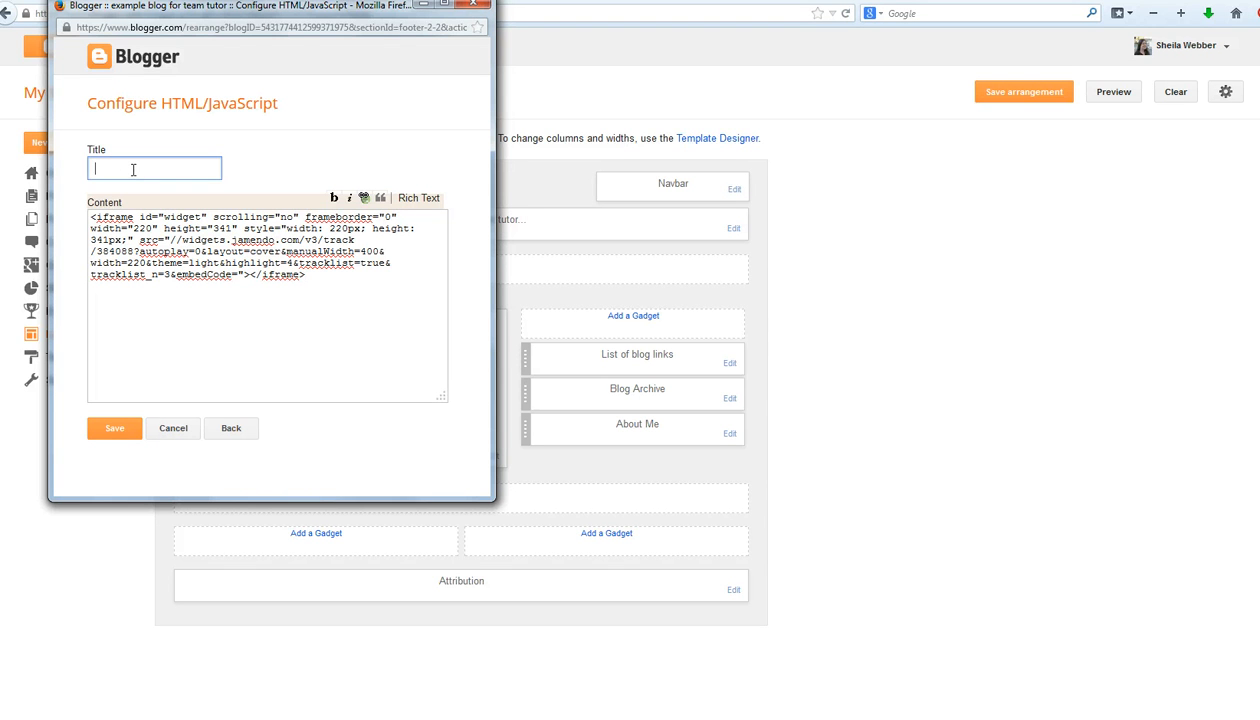
type("Music")
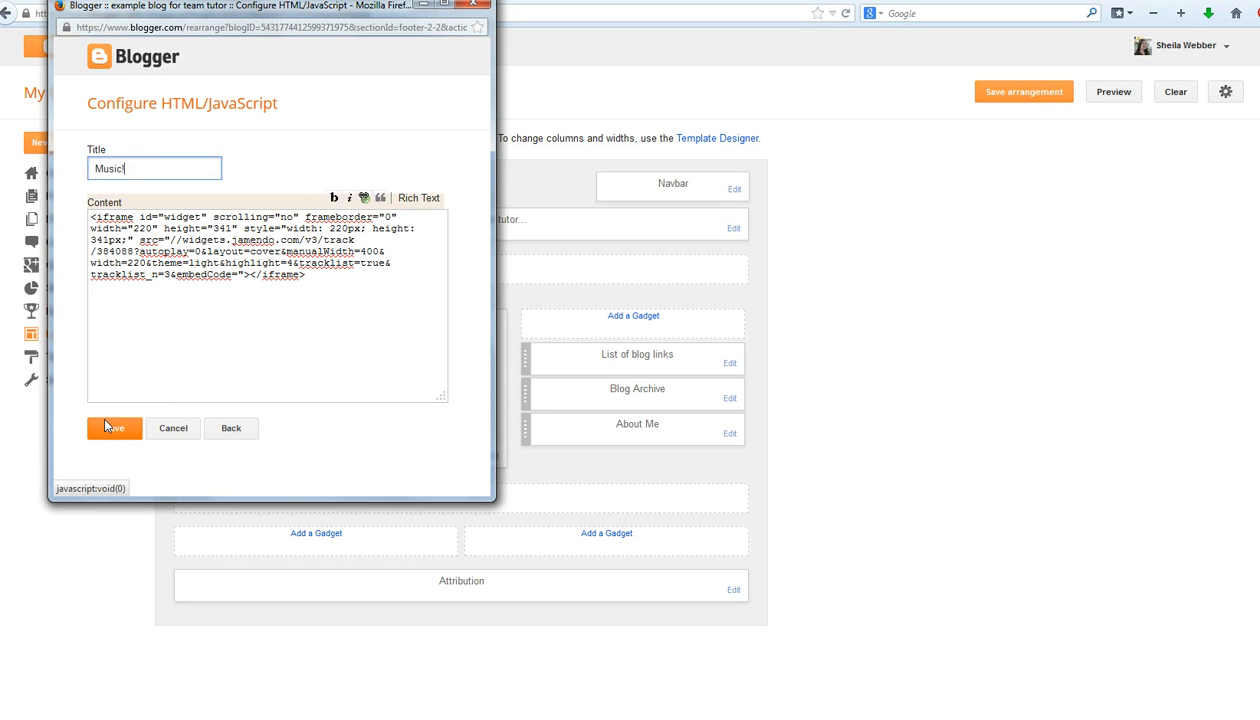
left_click(113, 428)
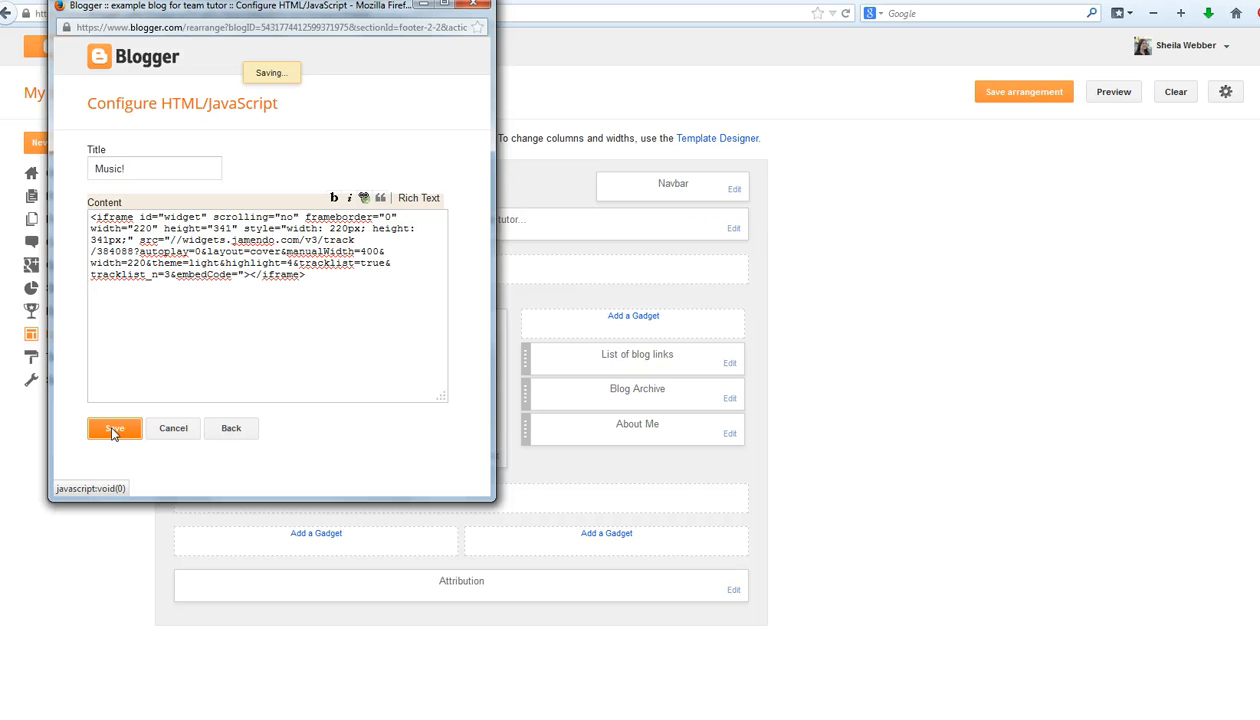
left_click(114, 428)
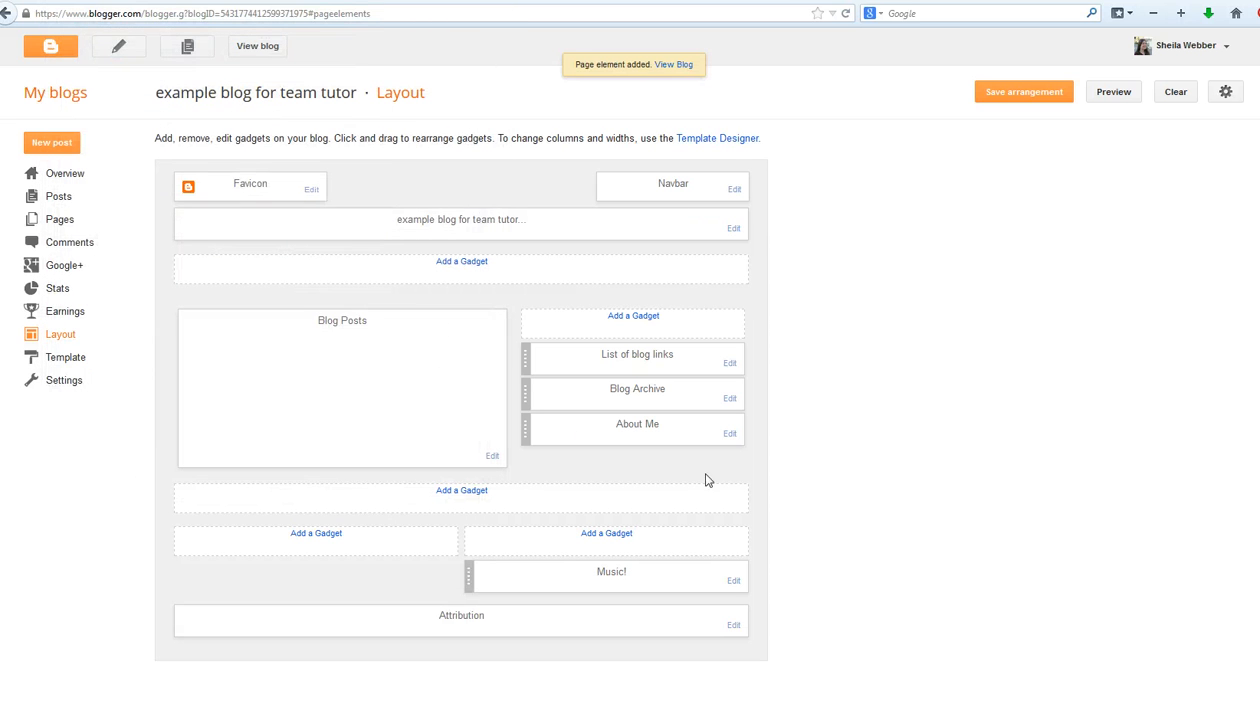
Preview the blog, then play and pause Bells in the live blog's Music! gadget.
left_click(1112, 91)
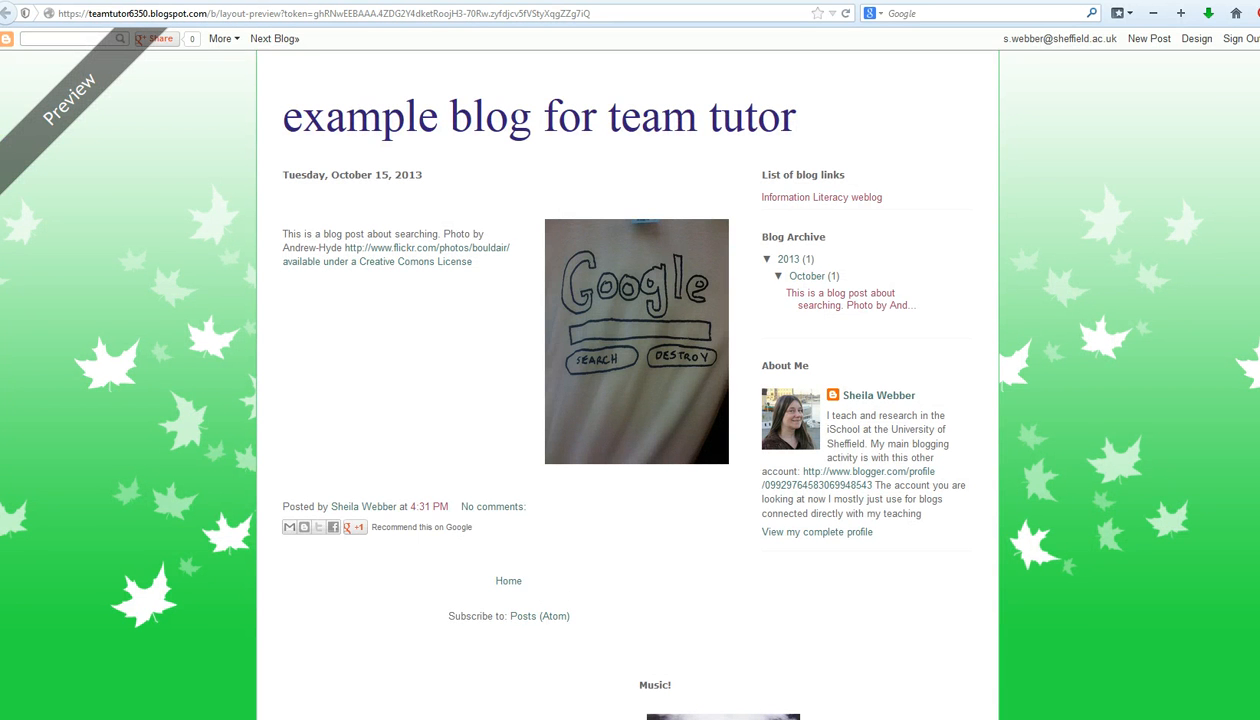
scroll("down", 3)
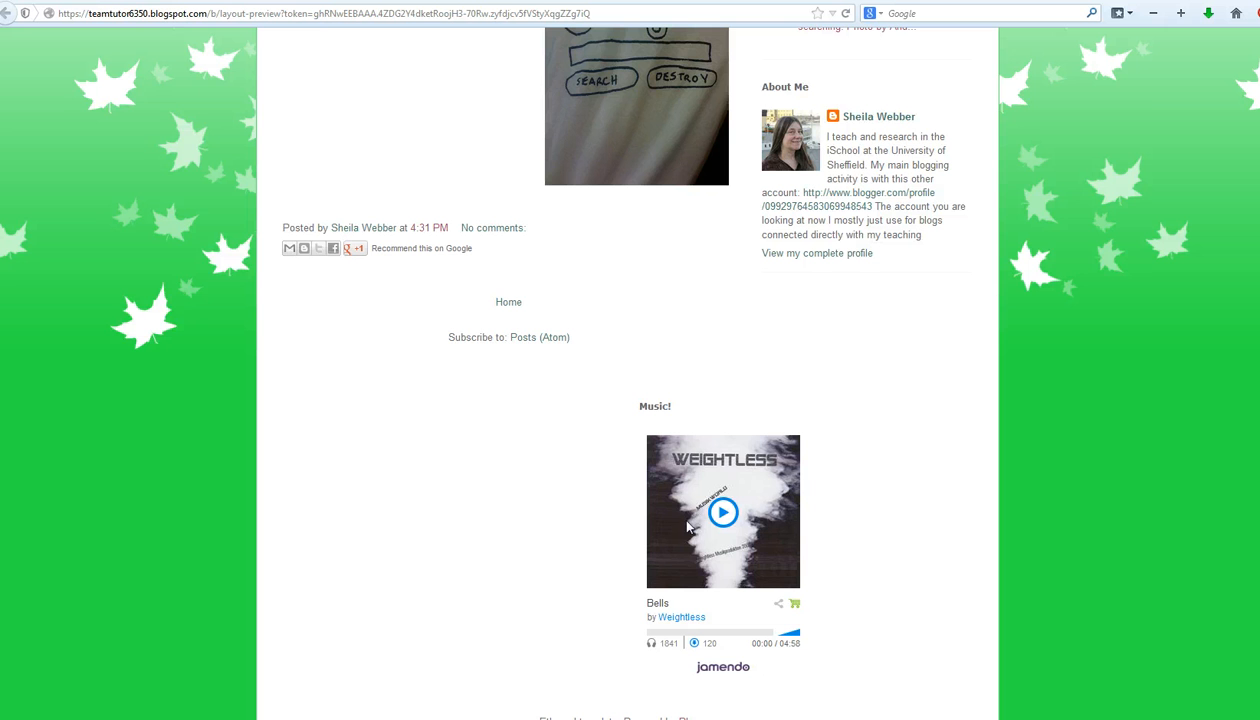
mouse_move(697, 489)
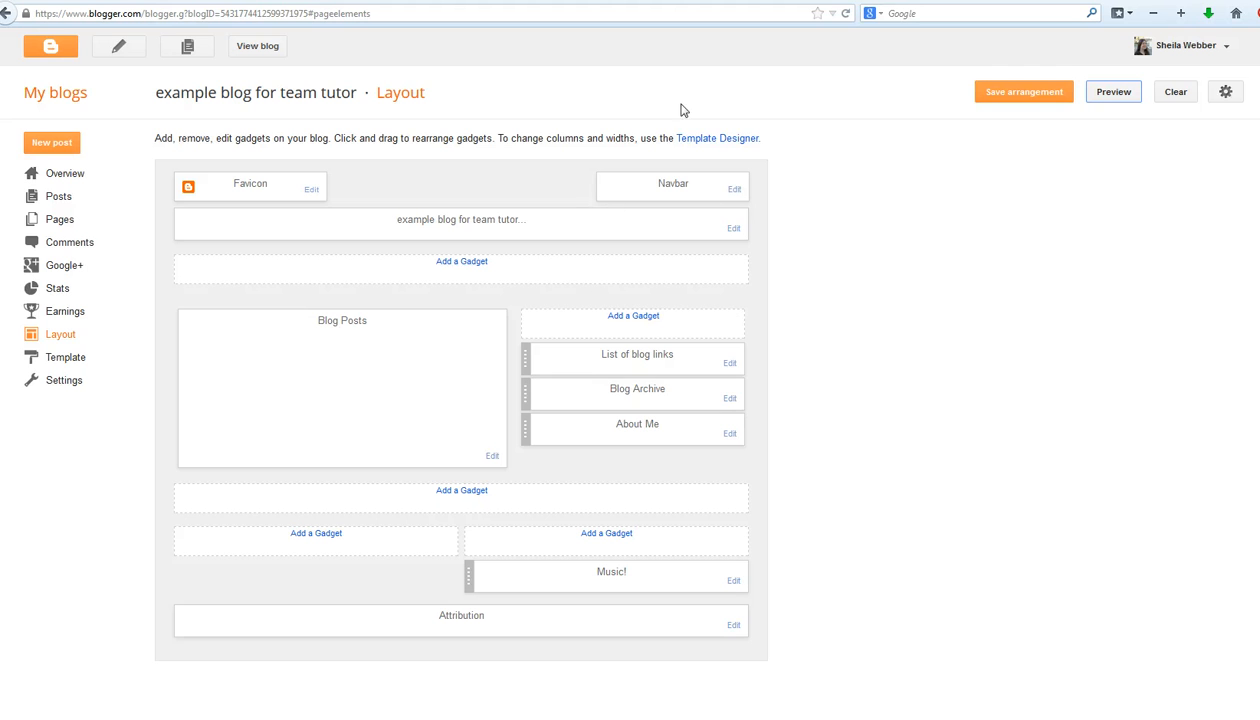
left_click(1022, 91)
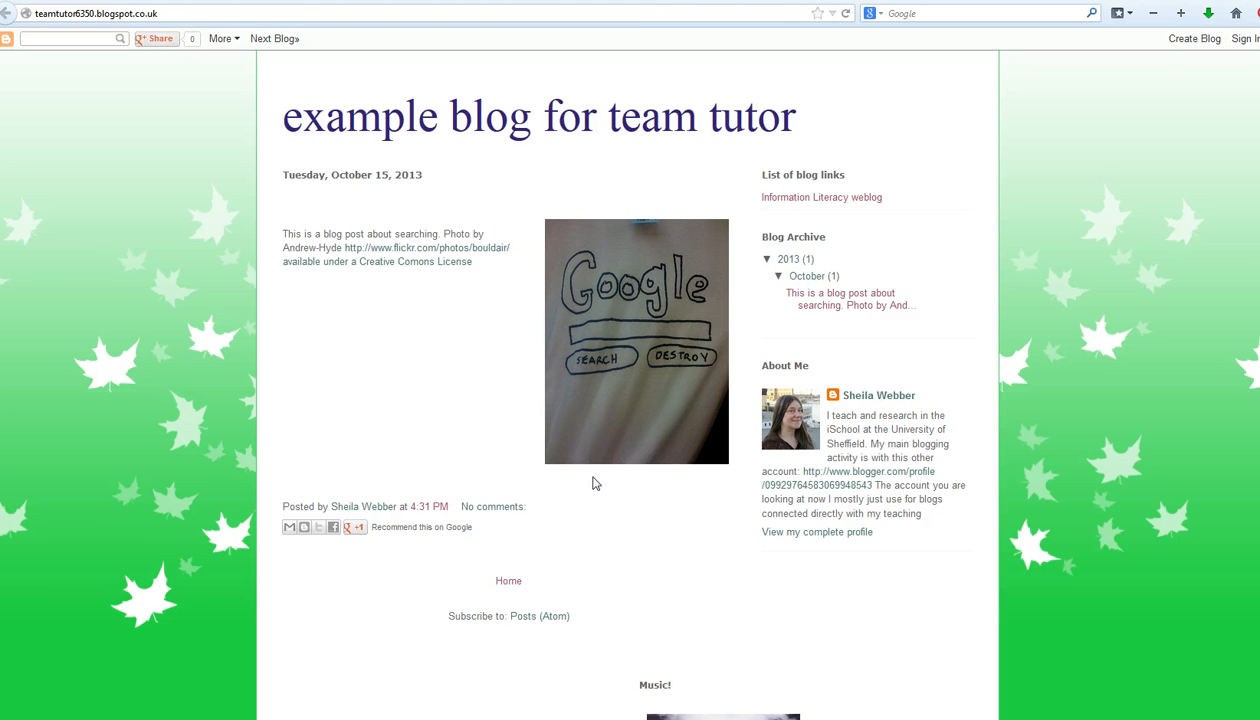
scroll("down", 3)
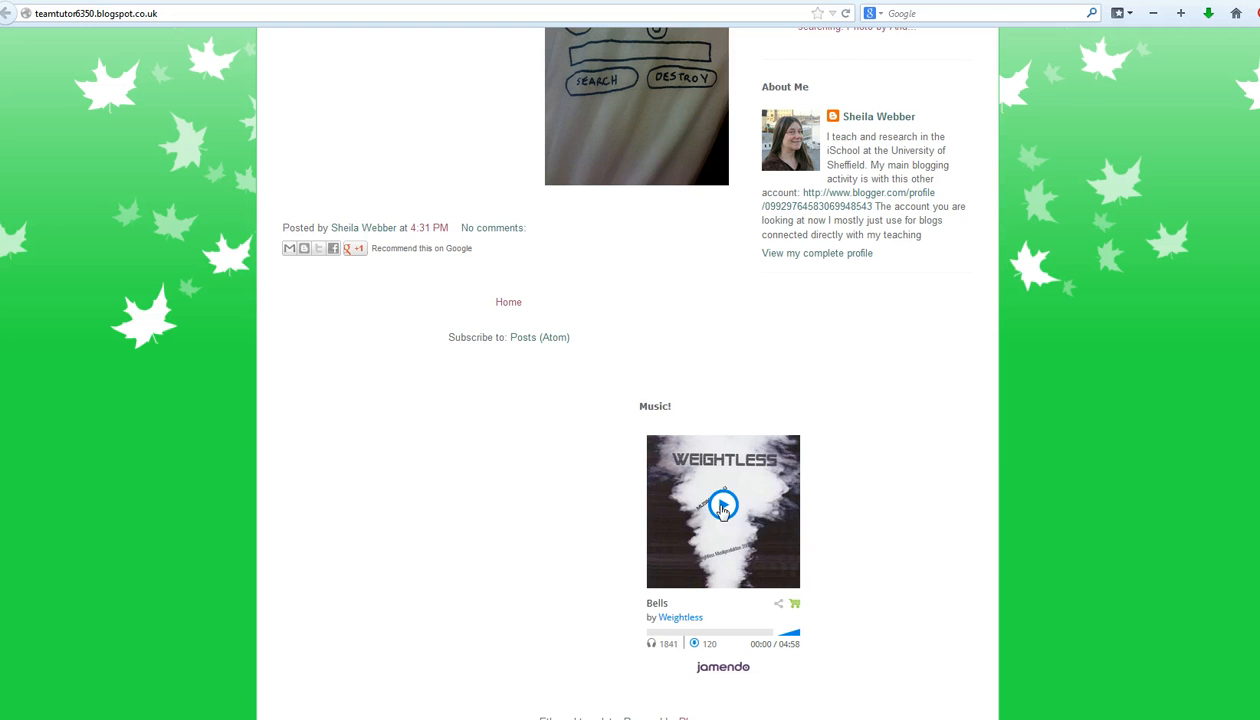
left_click(723, 511)
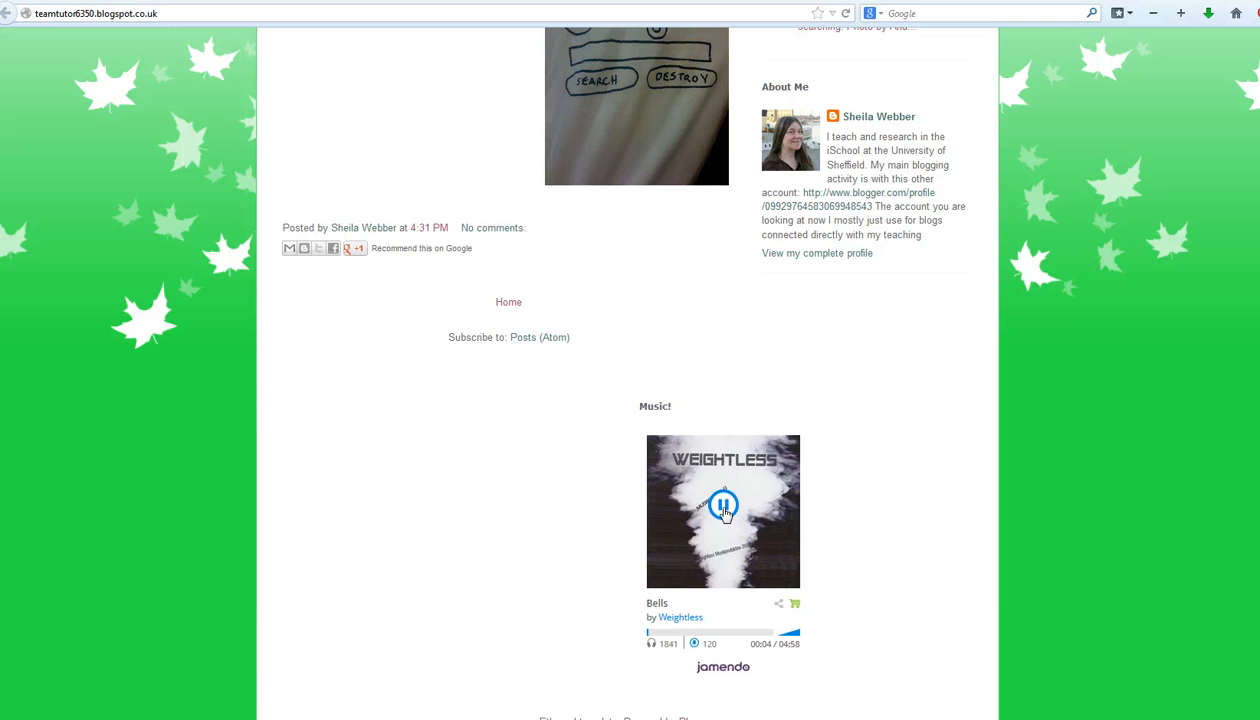
left_click(722, 511)
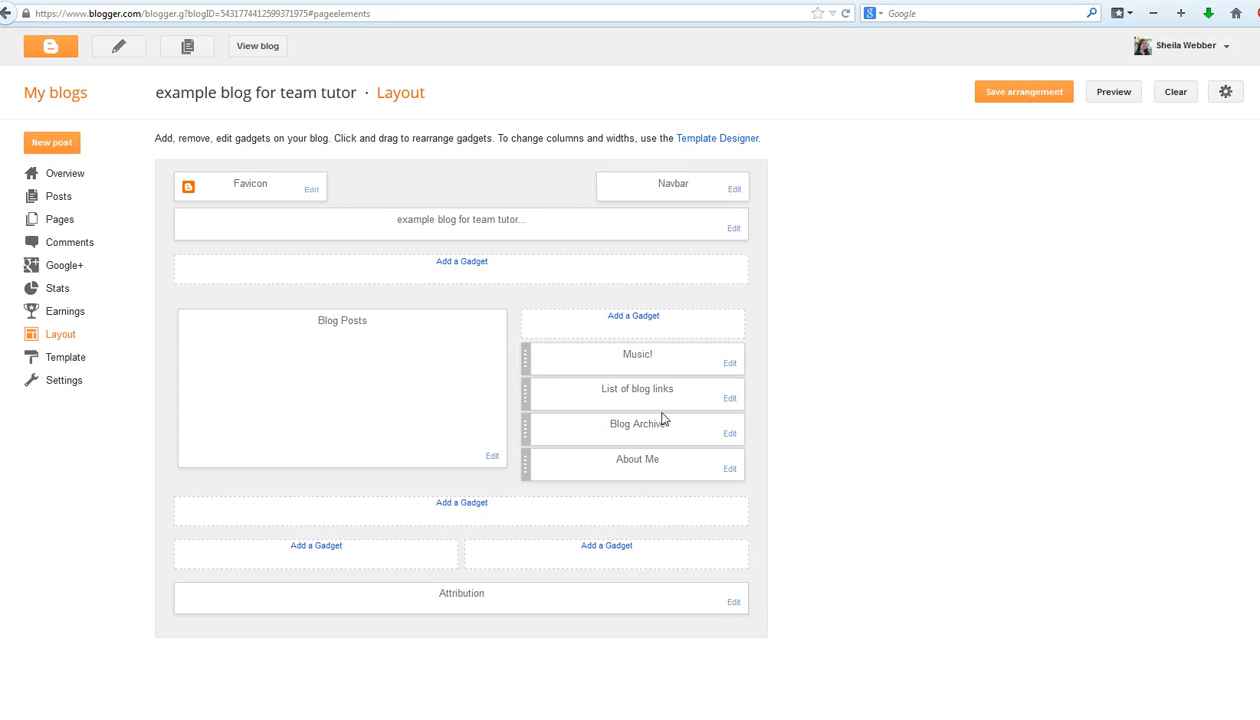
Save the layout arrangement with Music! at the top of the sidebar.
left_click(1022, 91)
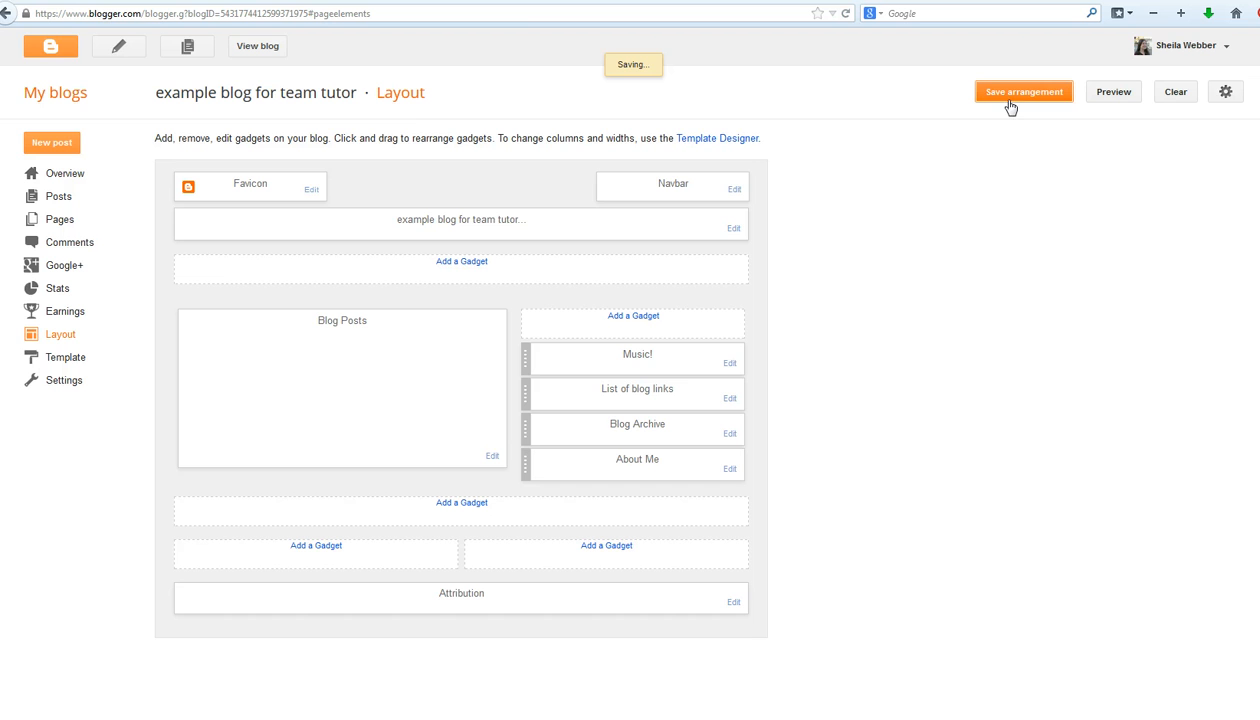